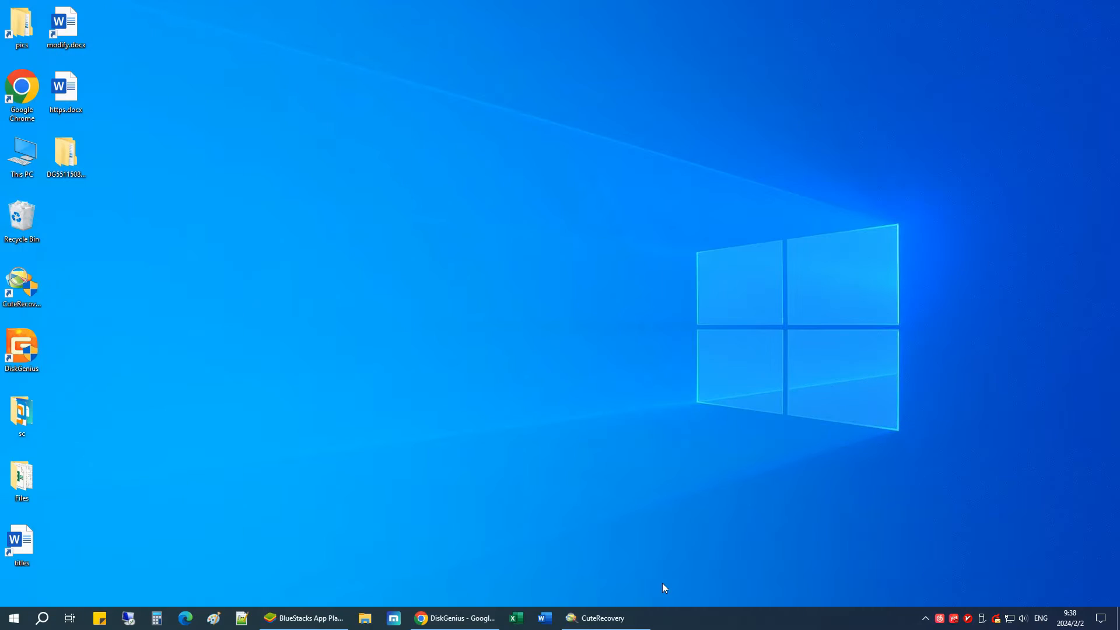
{"action": "mouse_move", "coordinate": [656, 590]}
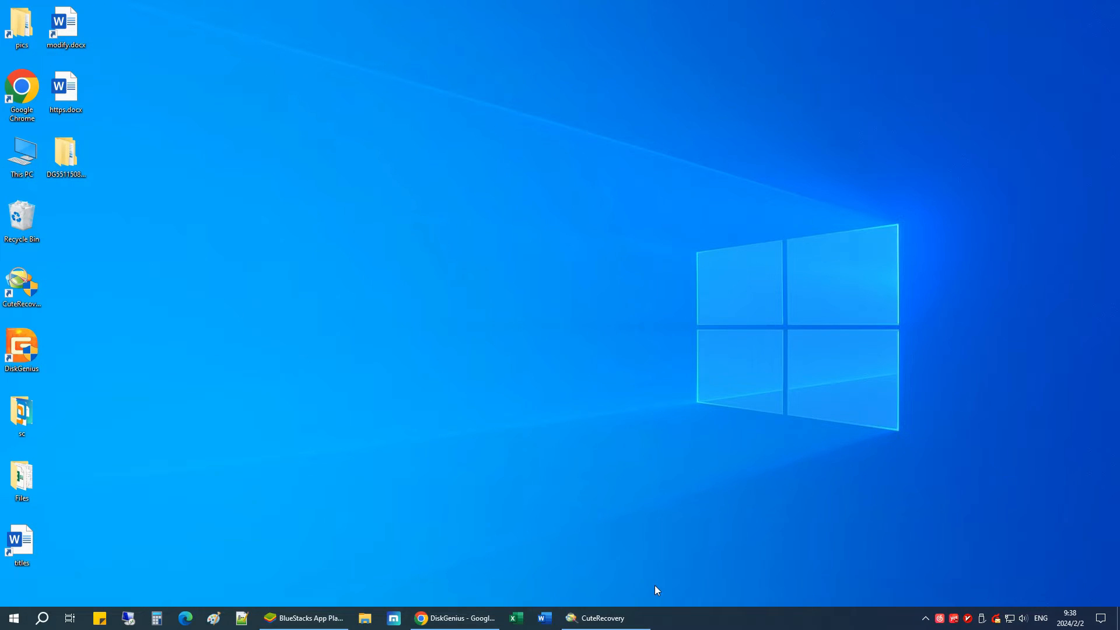
Start a deleted-files recovery scan of the SD(L:) partition in CuteRecovery.
{"action": "left_click", "coordinate": [597, 618]}
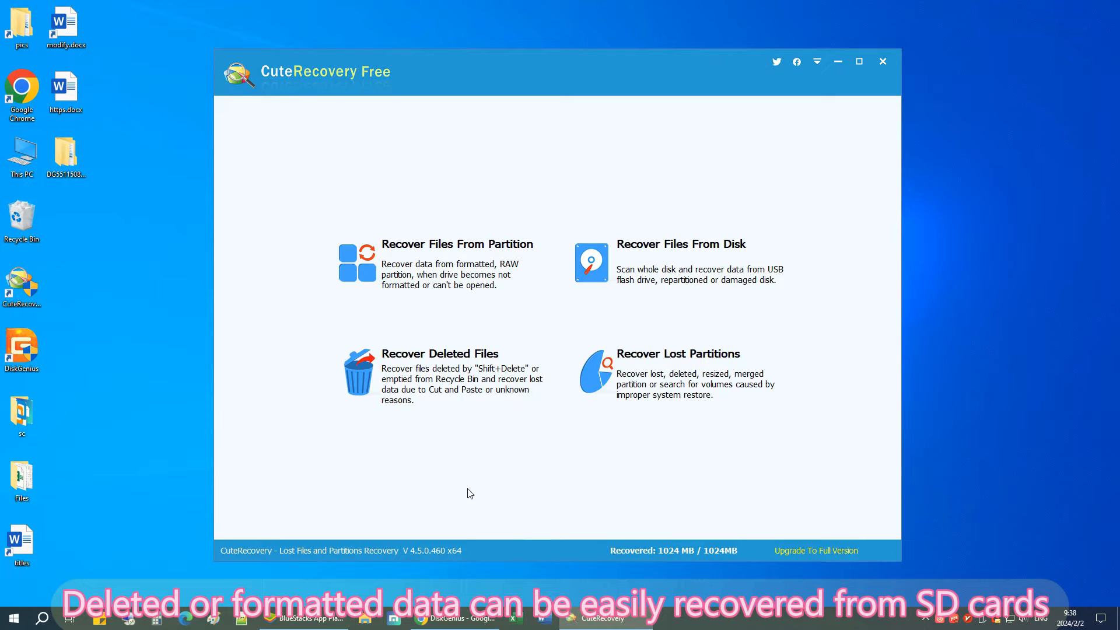
{"action": "mouse_move", "coordinate": [461, 378]}
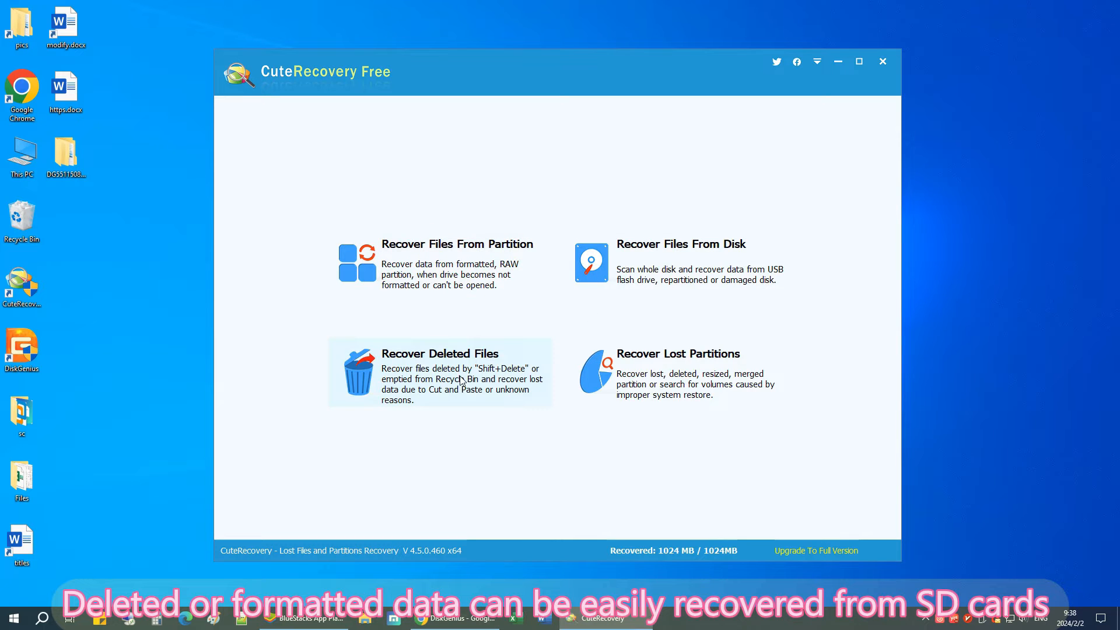
{"action": "left_click", "coordinate": [440, 371]}
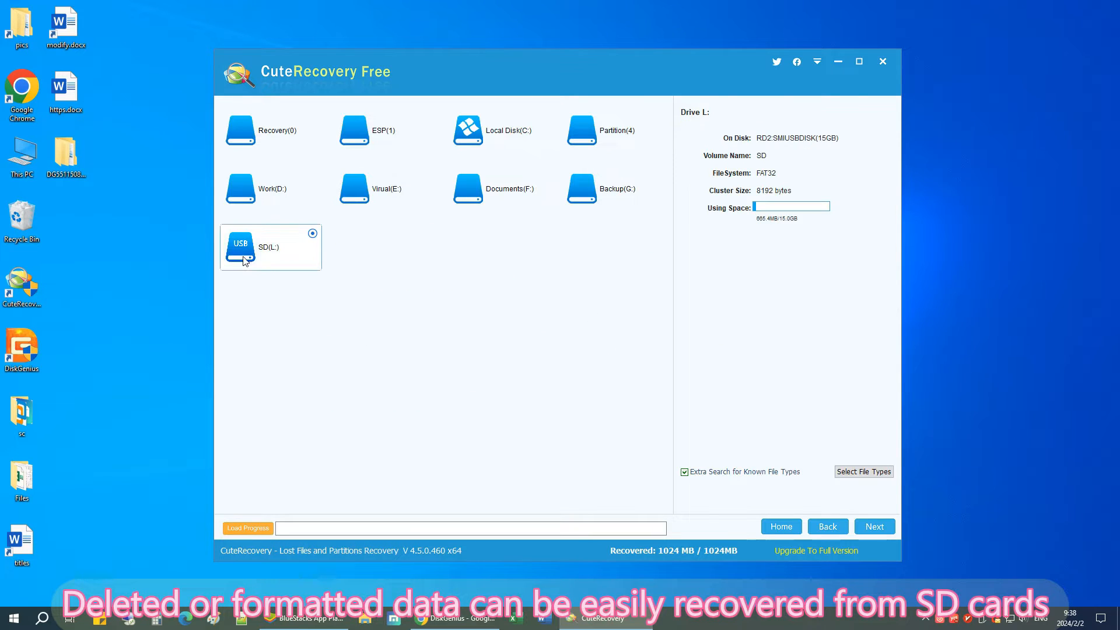
{"action": "mouse_move", "coordinate": [872, 527]}
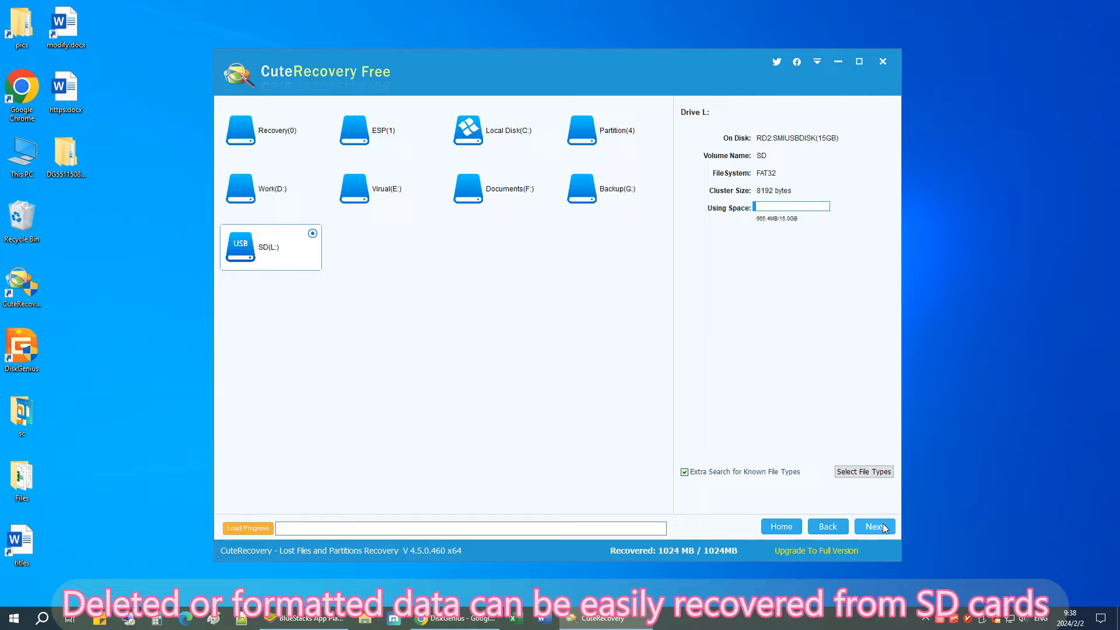
{"action": "left_click", "coordinate": [873, 526]}
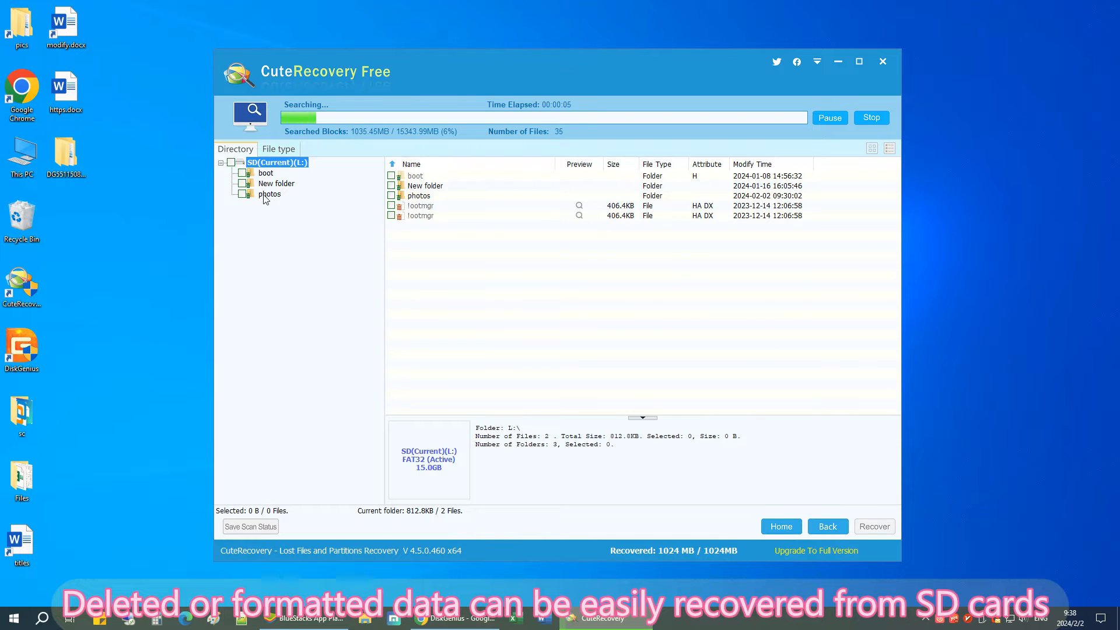
Preview a recoverable jpg in the photos folder, then switch to the browser's DiskGenius search.
{"action": "left_click", "coordinate": [269, 193]}
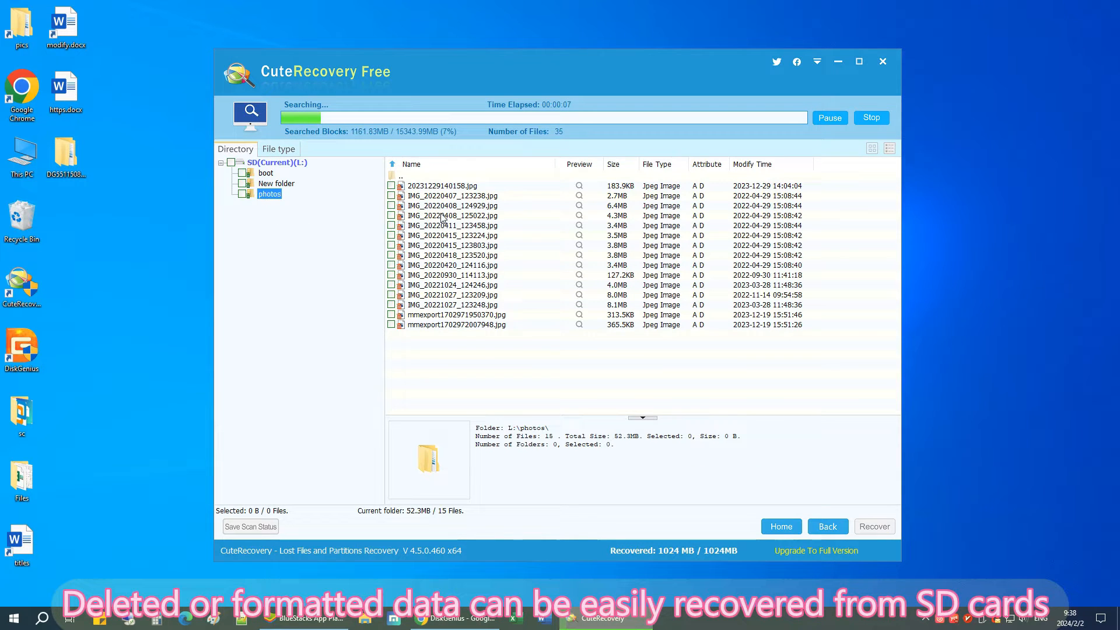
{"action": "left_click", "coordinate": [452, 235]}
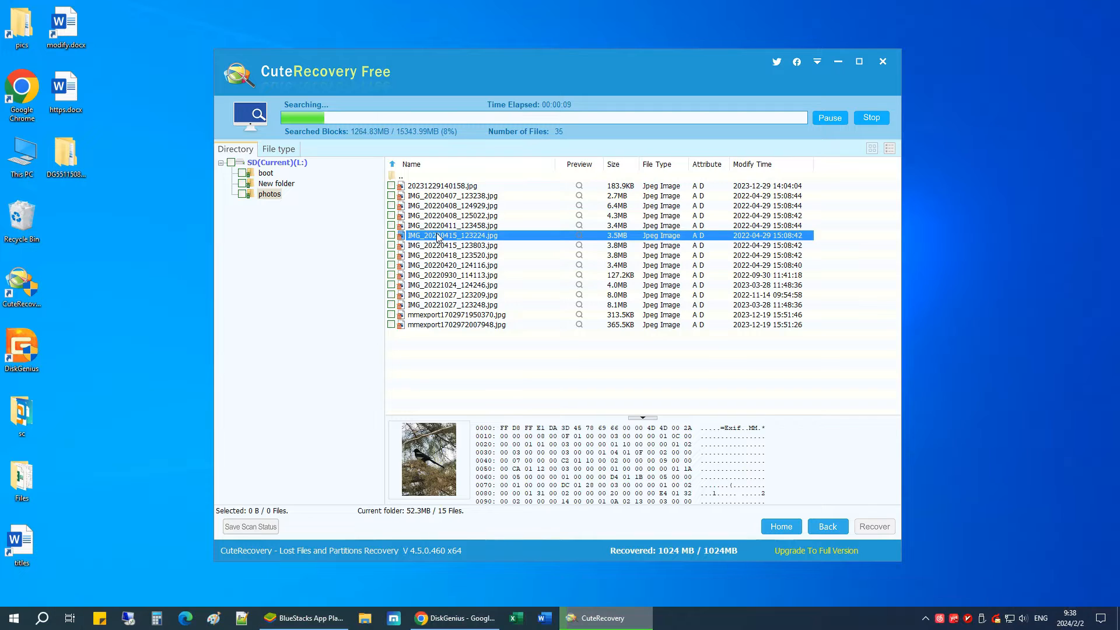
{"action": "left_click", "coordinate": [450, 275]}
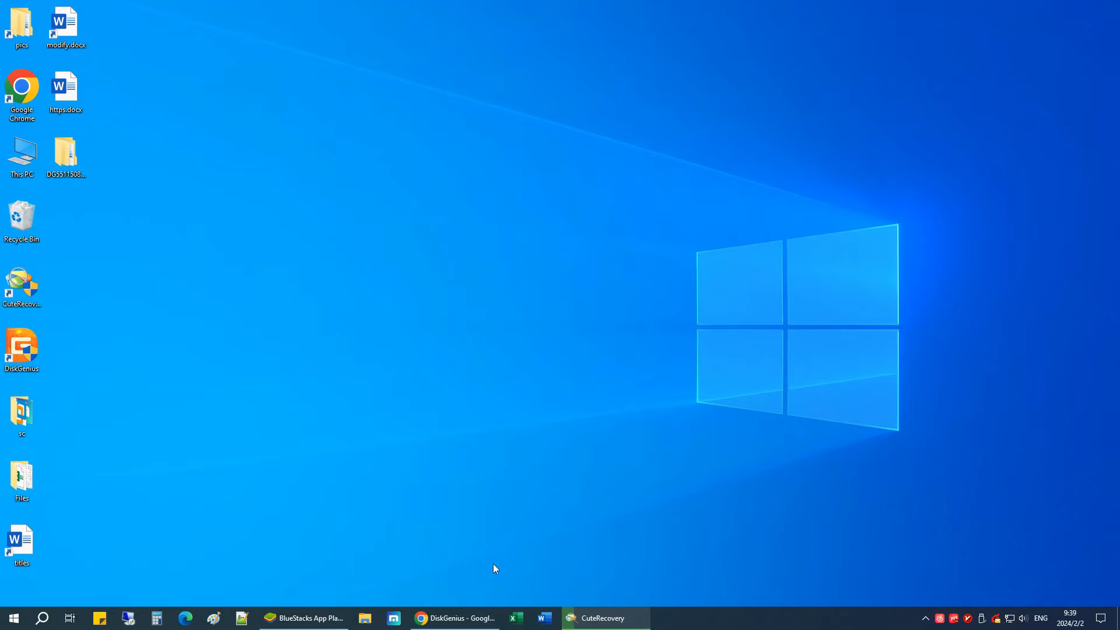
{"action": "left_click", "coordinate": [456, 618]}
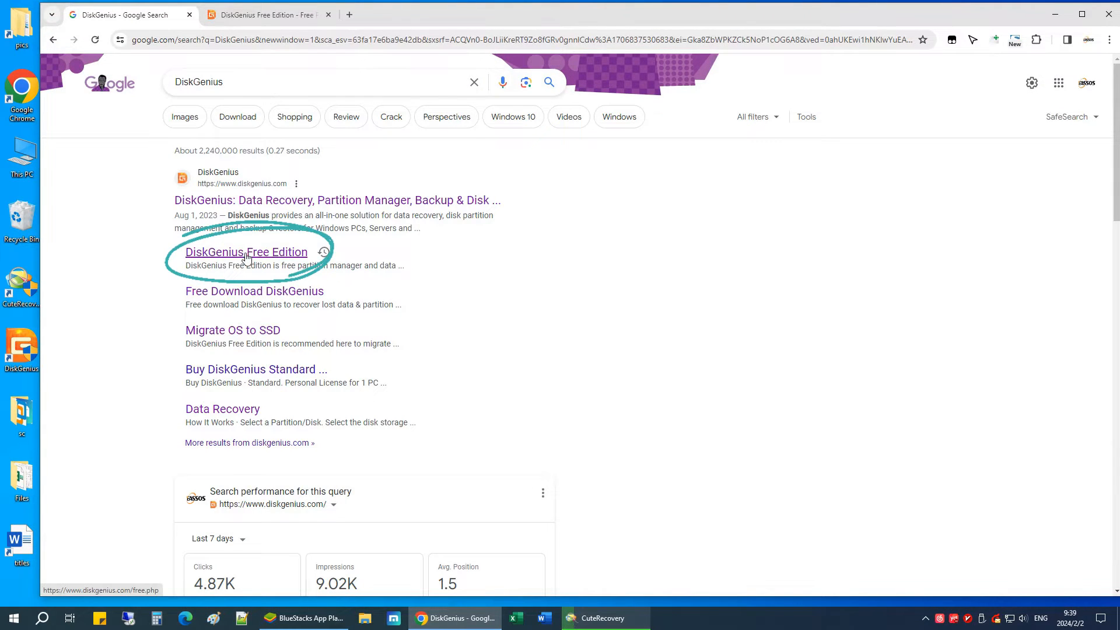
View the DiskGenius Free Edition page and scroll through its Popular Features to Wipe HDD/Partition.
{"action": "left_click", "coordinate": [246, 252]}
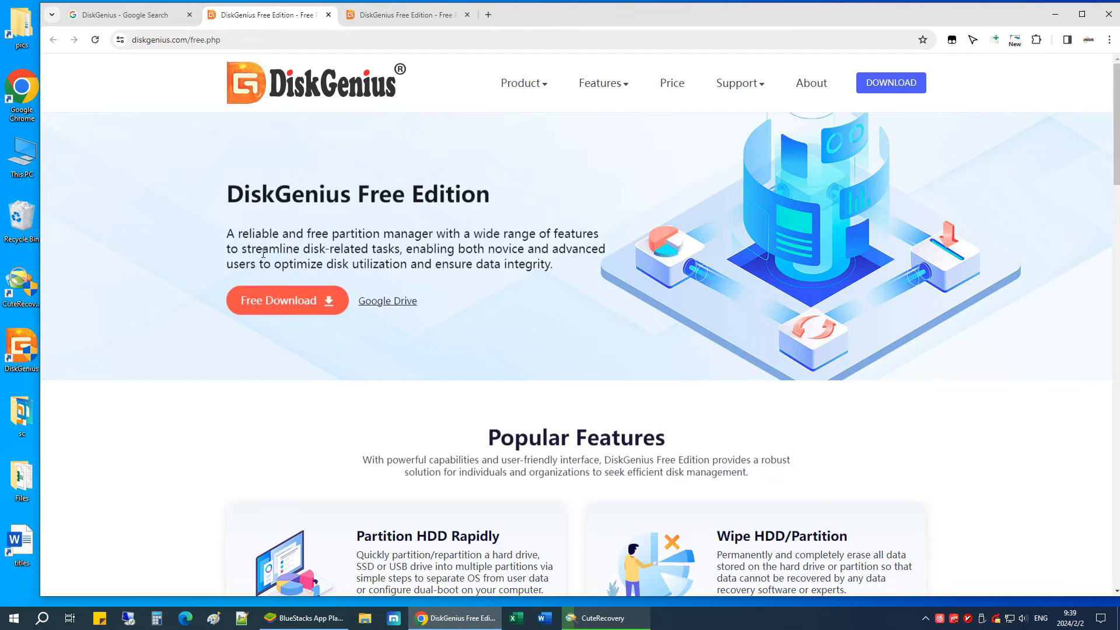
{"action": "double_click", "coordinate": [357, 194]}
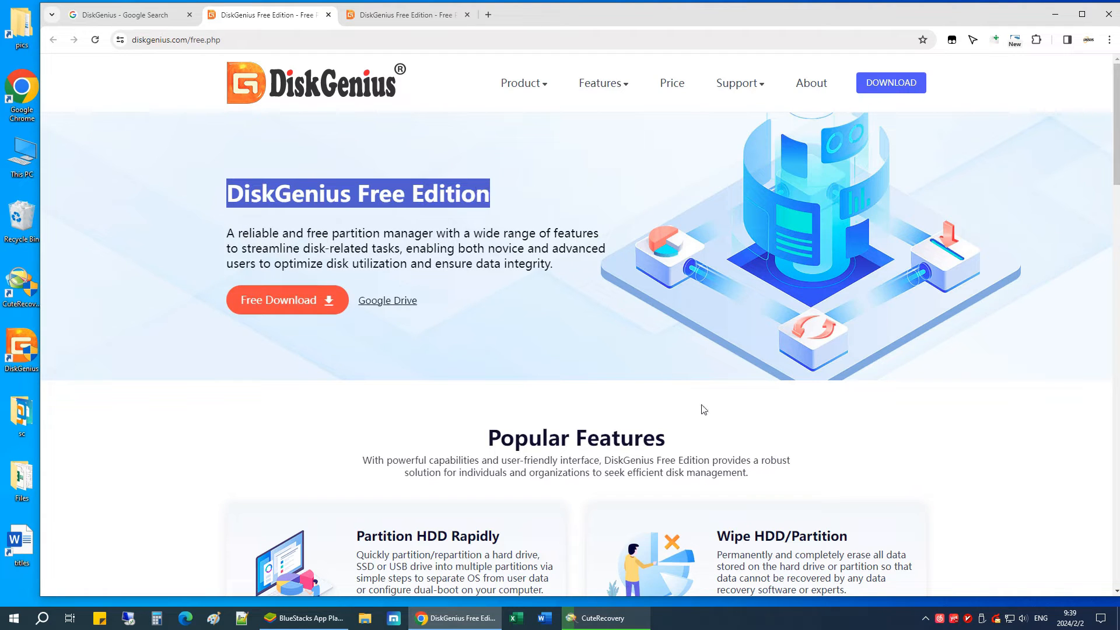
{"action": "scroll", "scroll_direction": "down", "scroll_amount": 3}
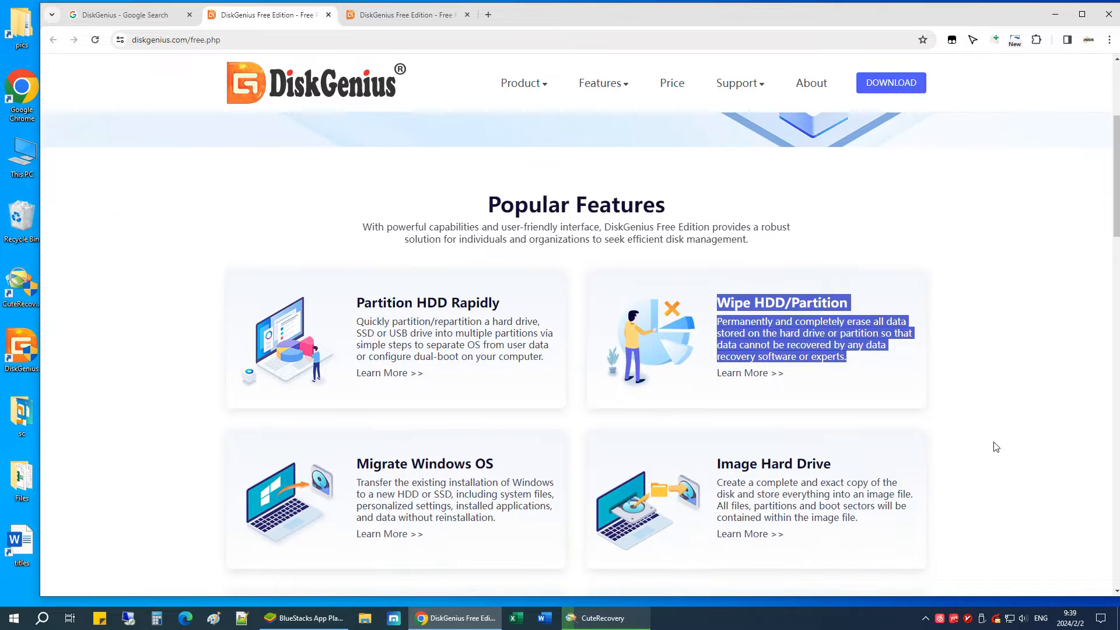
{"action": "scroll", "scroll_direction": "down", "scroll_amount": 3}
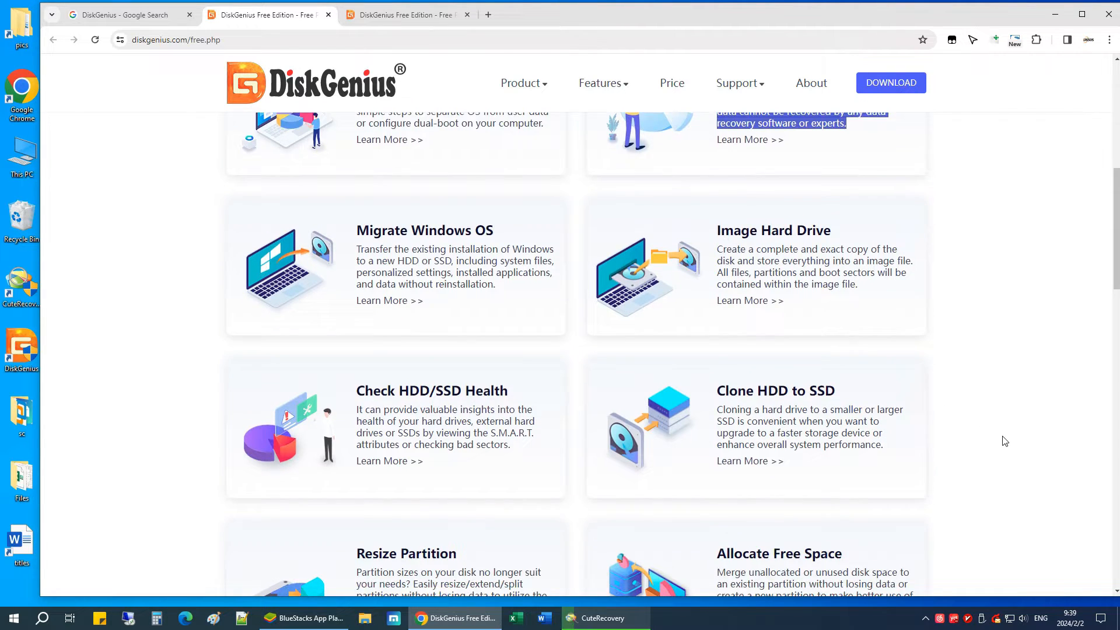
{"action": "scroll", "scroll_direction": "down", "scroll_amount": 3}
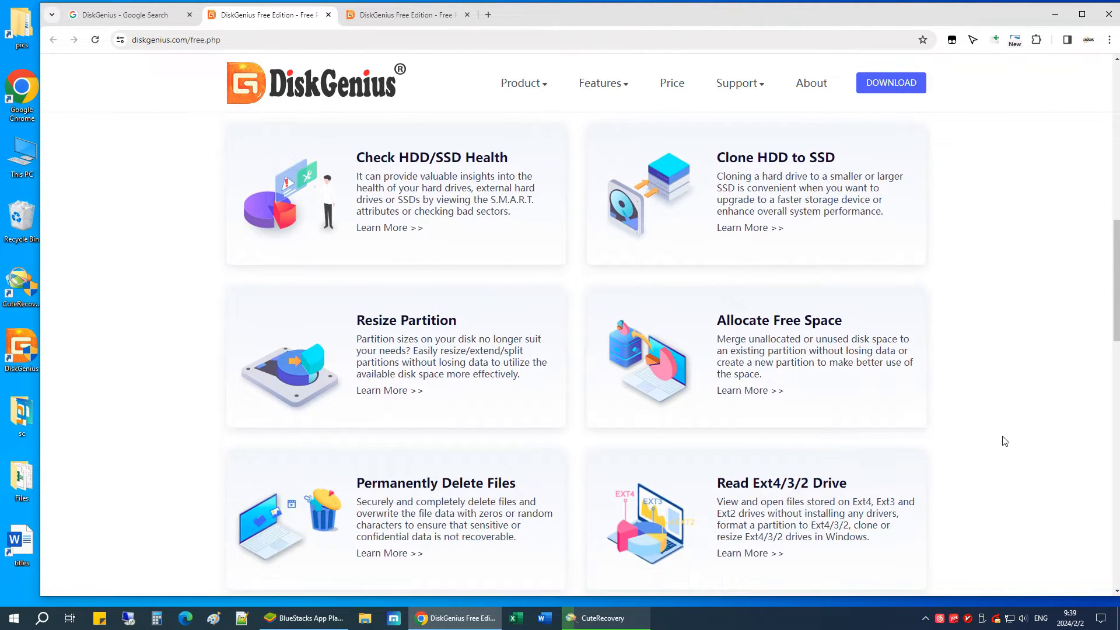
{"action": "scroll", "scroll_direction": "down", "scroll_amount": 3}
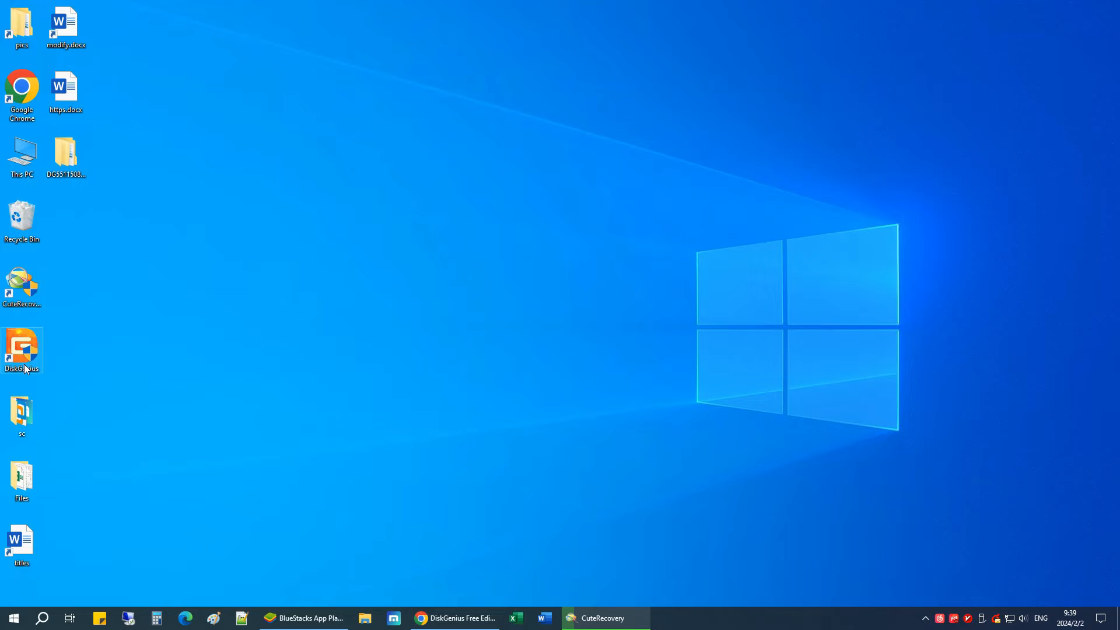
{"action": "mouse_move", "coordinate": [77, 393]}
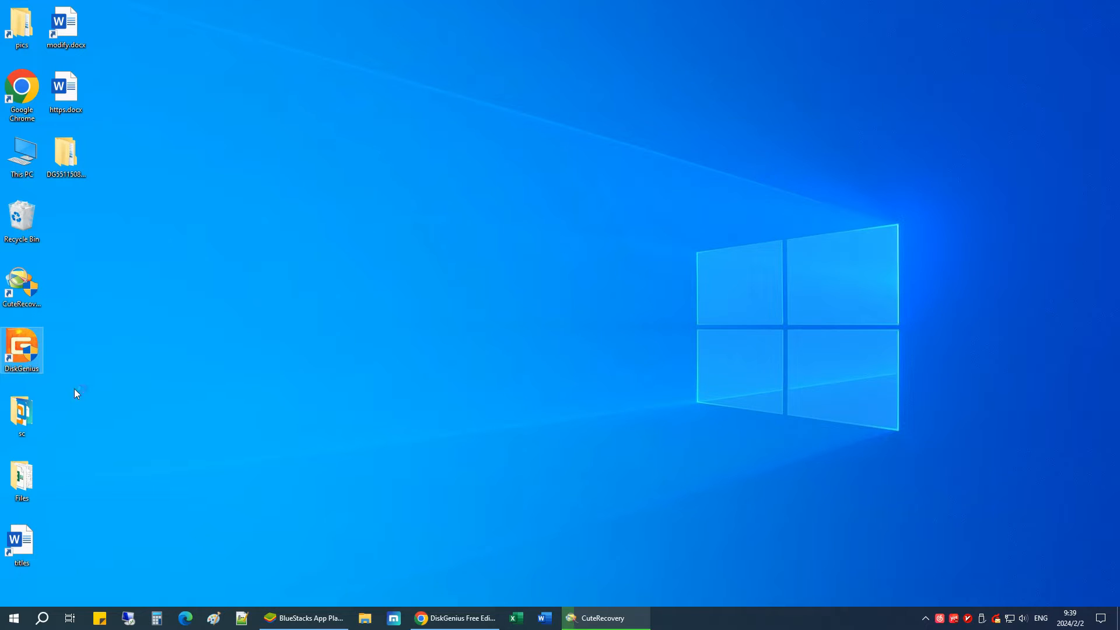
Launch DiskGenius from its desktop shortcut.
{"action": "double_click", "coordinate": [21, 350]}
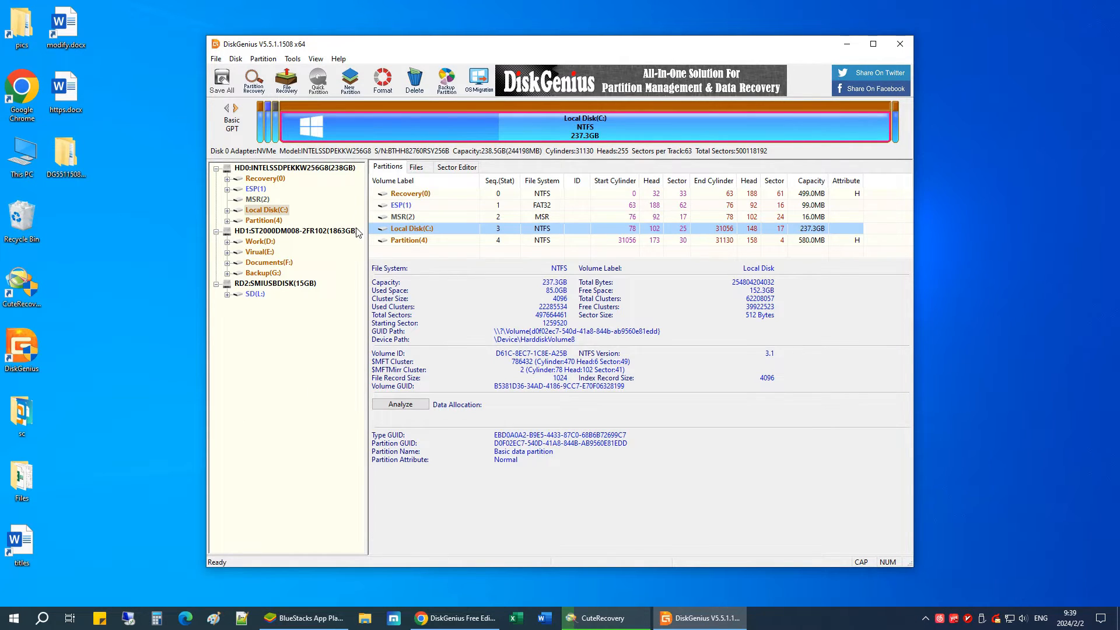
Browse the second hard disk's Backup(G:) partition, then select the RD2:SMIUSBDISK(15GB) SD card.
{"action": "left_click", "coordinate": [293, 230]}
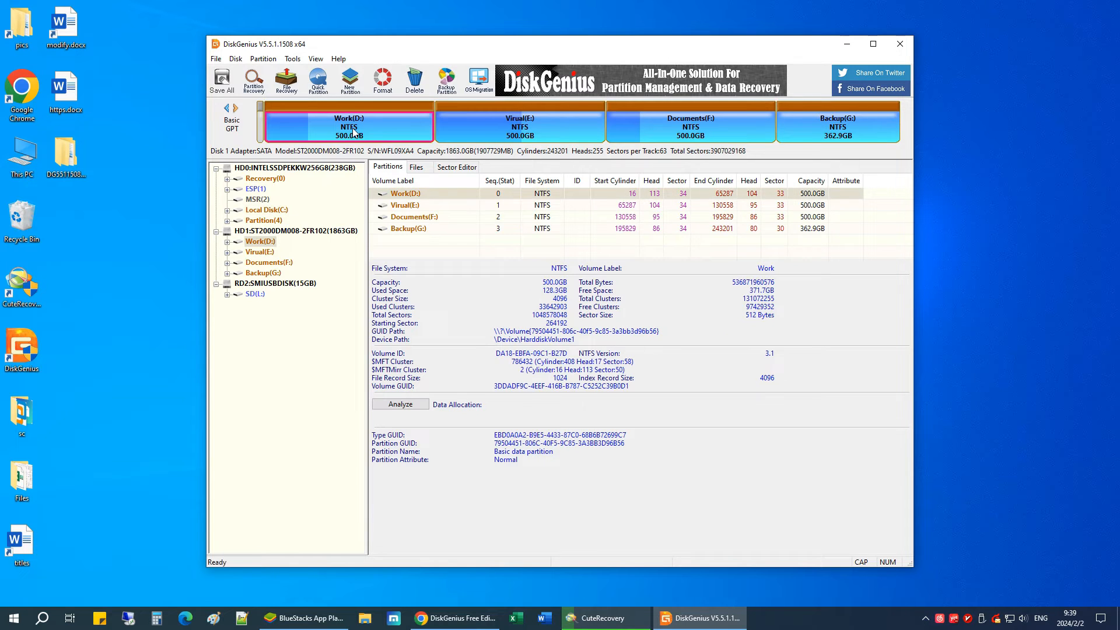
{"action": "left_click", "coordinate": [837, 121]}
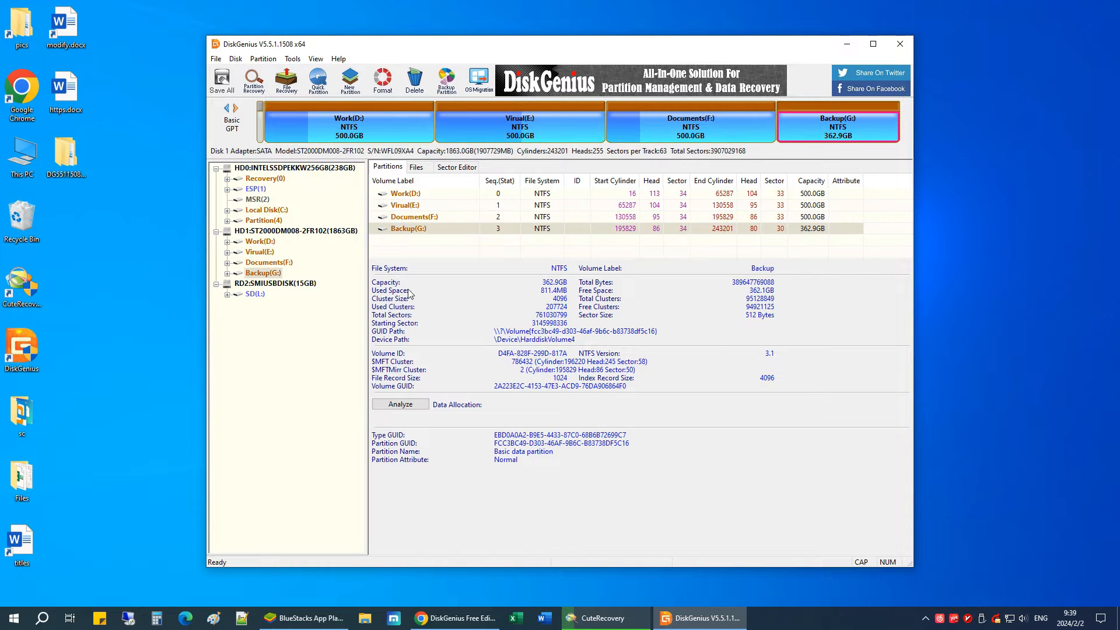
{"action": "left_click", "coordinate": [275, 282]}
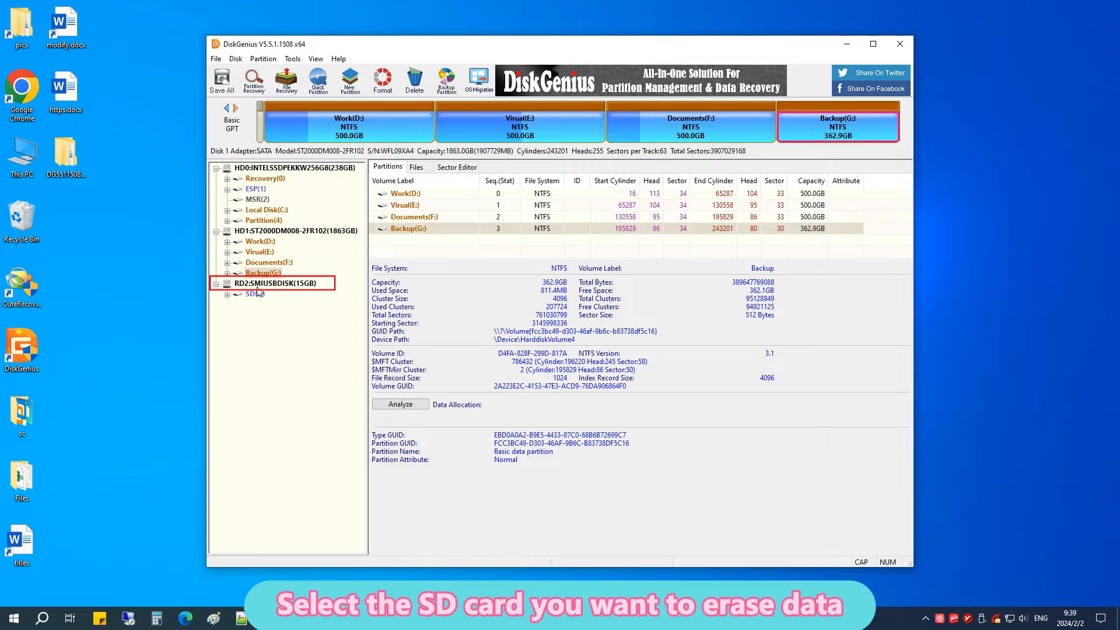
{"action": "left_click", "coordinate": [275, 283]}
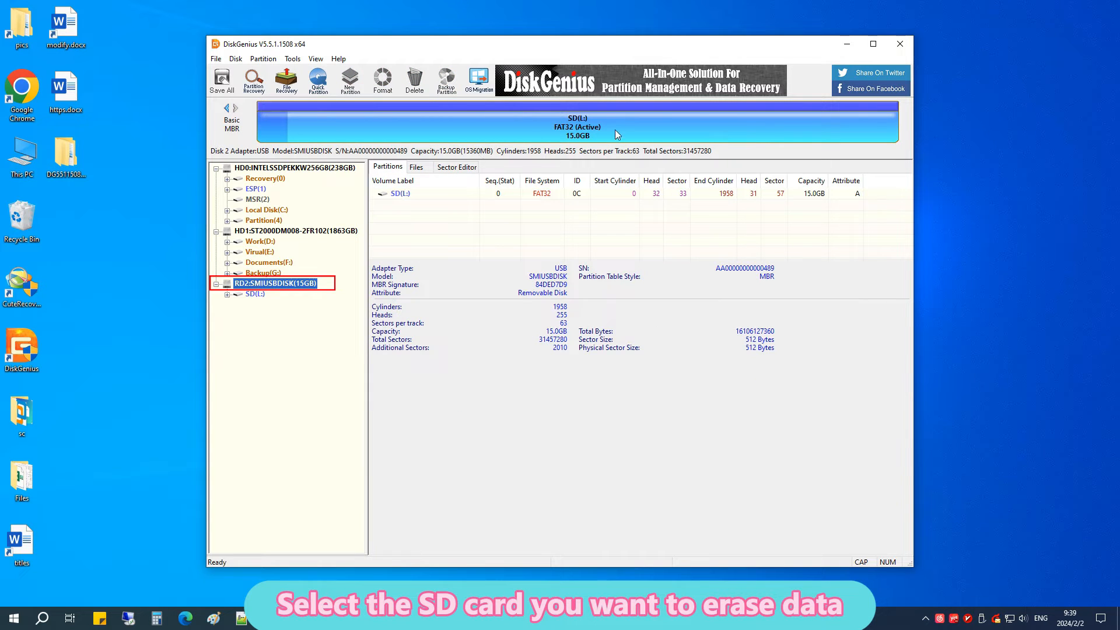
{"action": "mouse_move", "coordinate": [273, 292]}
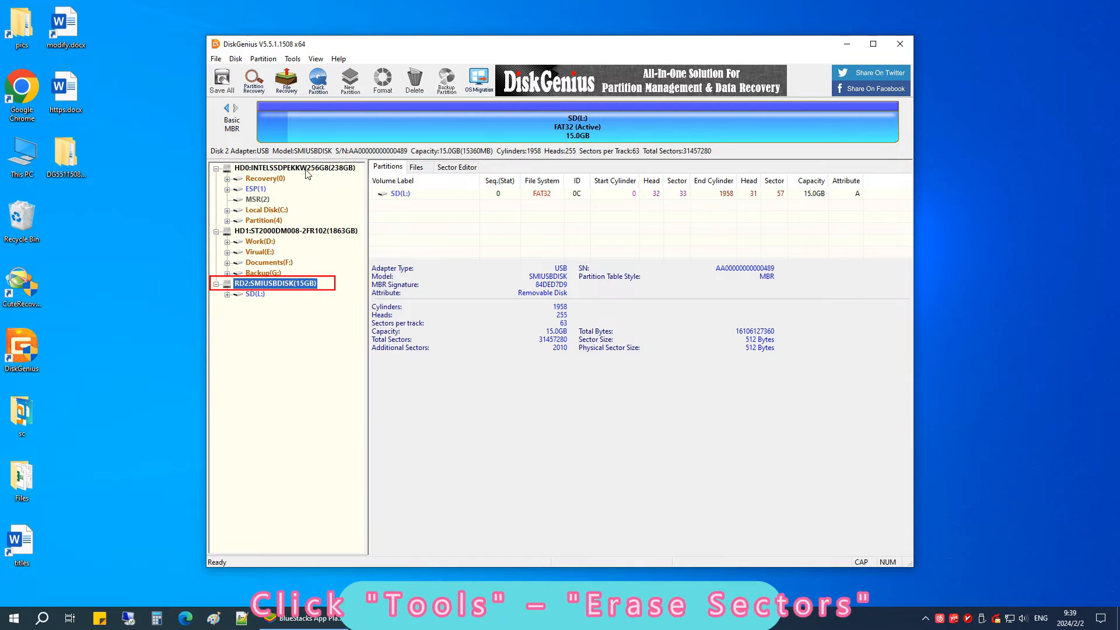
Bring up Erase Sectors from the Tools menu for the SD card, sectors 0 to 31457279.
{"action": "left_click", "coordinate": [291, 58]}
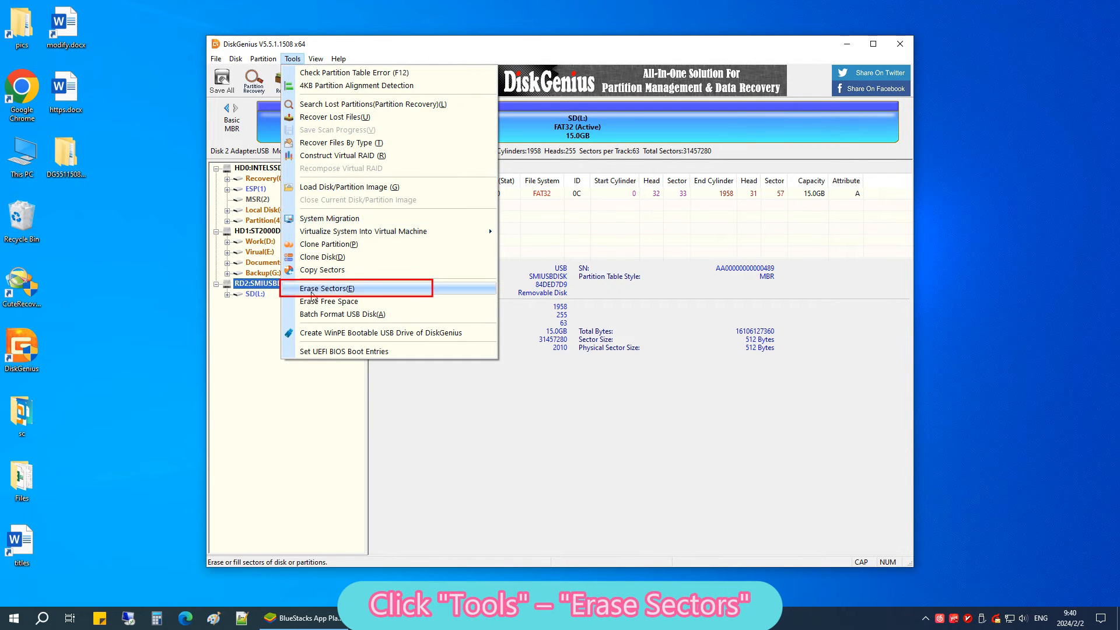
{"action": "left_click", "coordinate": [327, 288]}
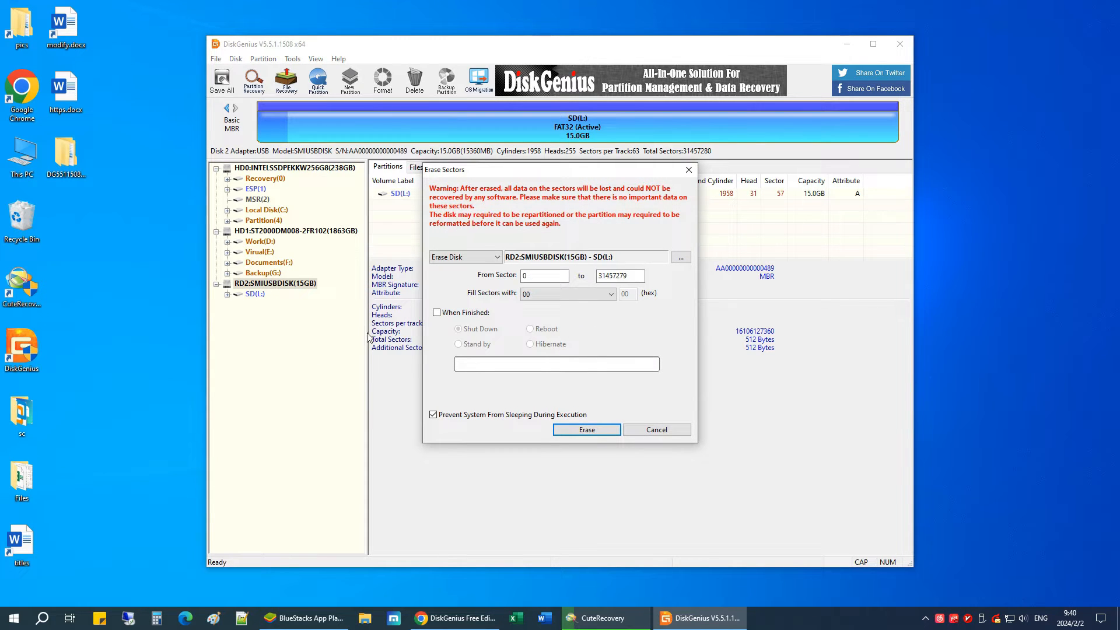
{"action": "left_click", "coordinate": [609, 294]}
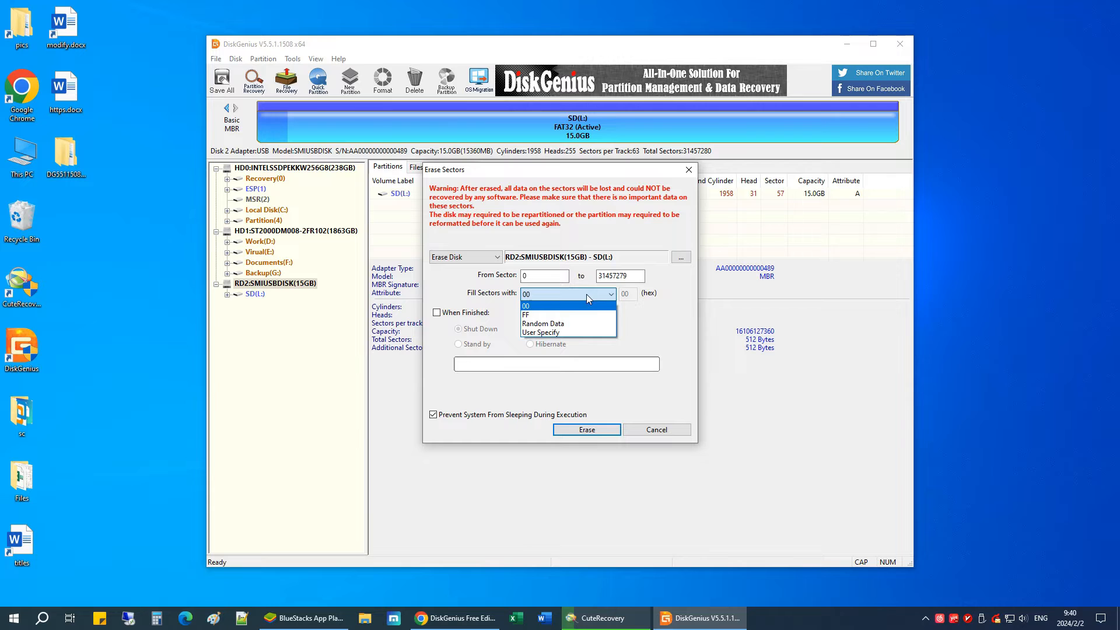
{"action": "mouse_move", "coordinate": [545, 333]}
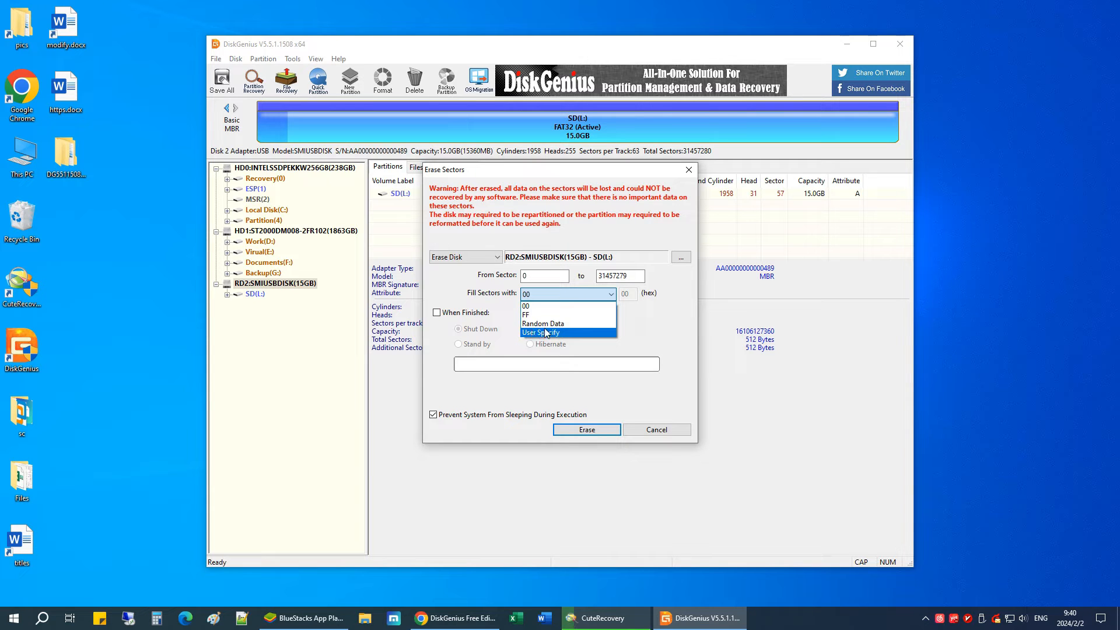
{"action": "left_click", "coordinate": [526, 305]}
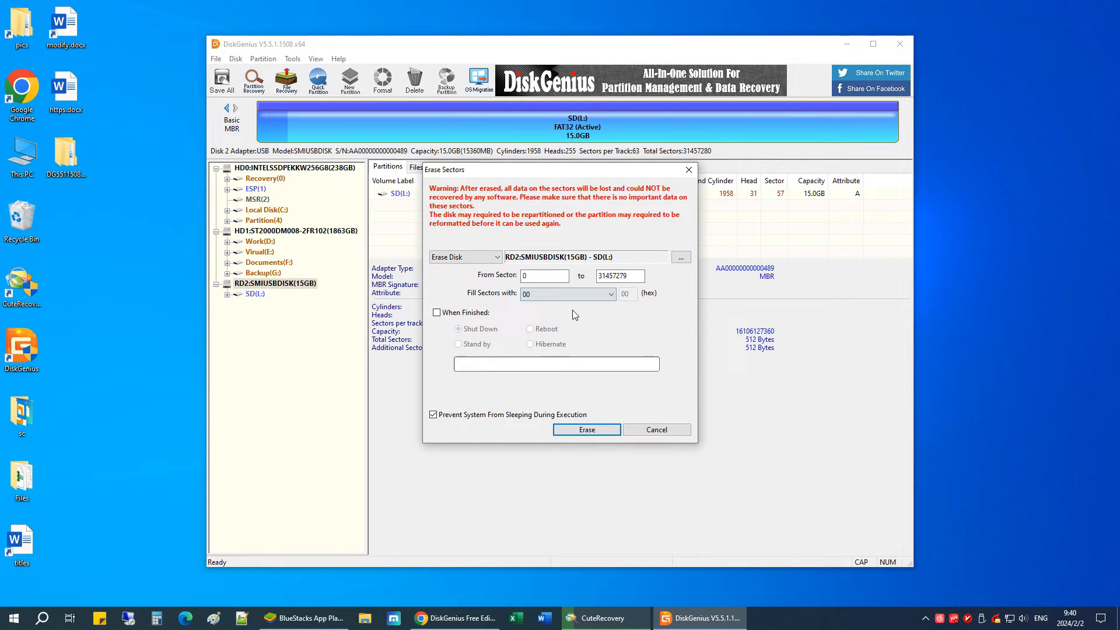
{"action": "mouse_move", "coordinate": [596, 413]}
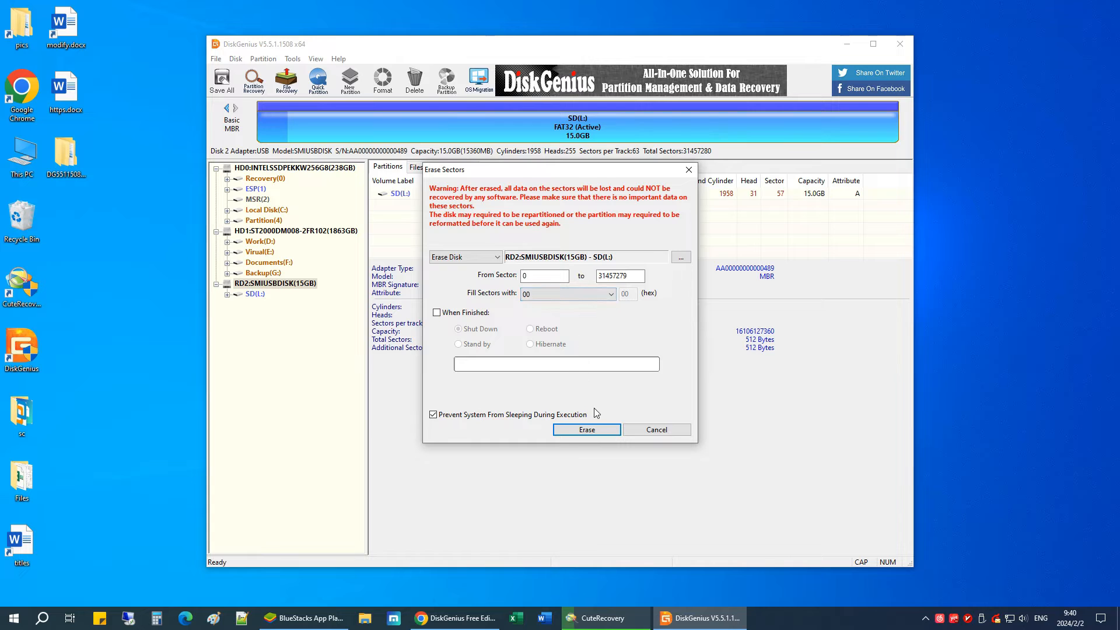
{"action": "mouse_move", "coordinate": [586, 429]}
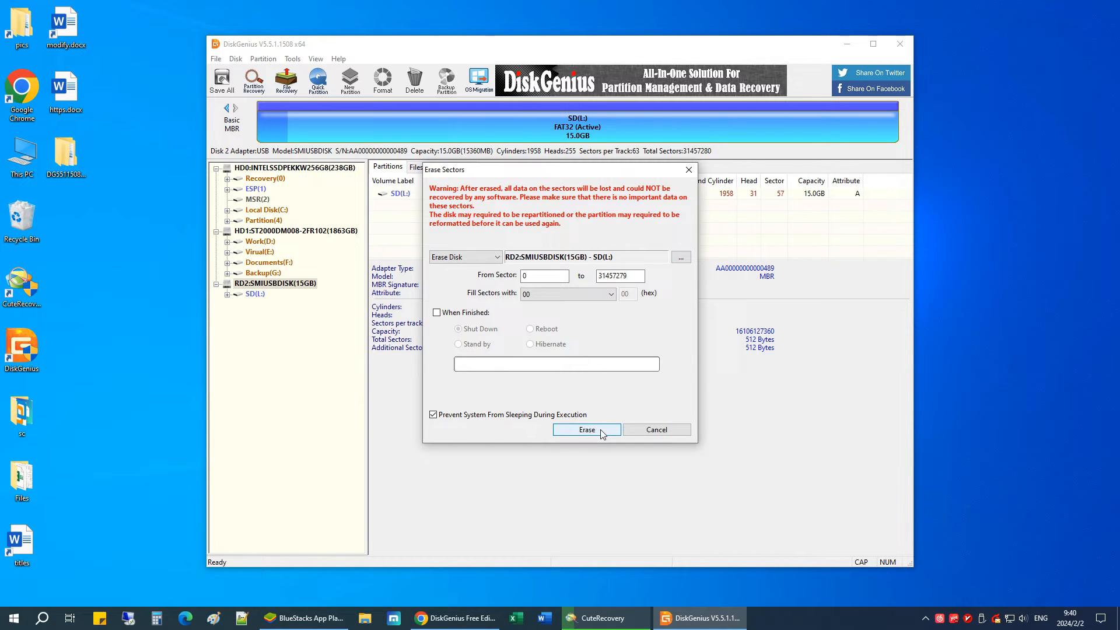
Start the erase and accept both warnings that all sectors and partitions will be destroyed.
{"action": "left_click", "coordinate": [586, 430]}
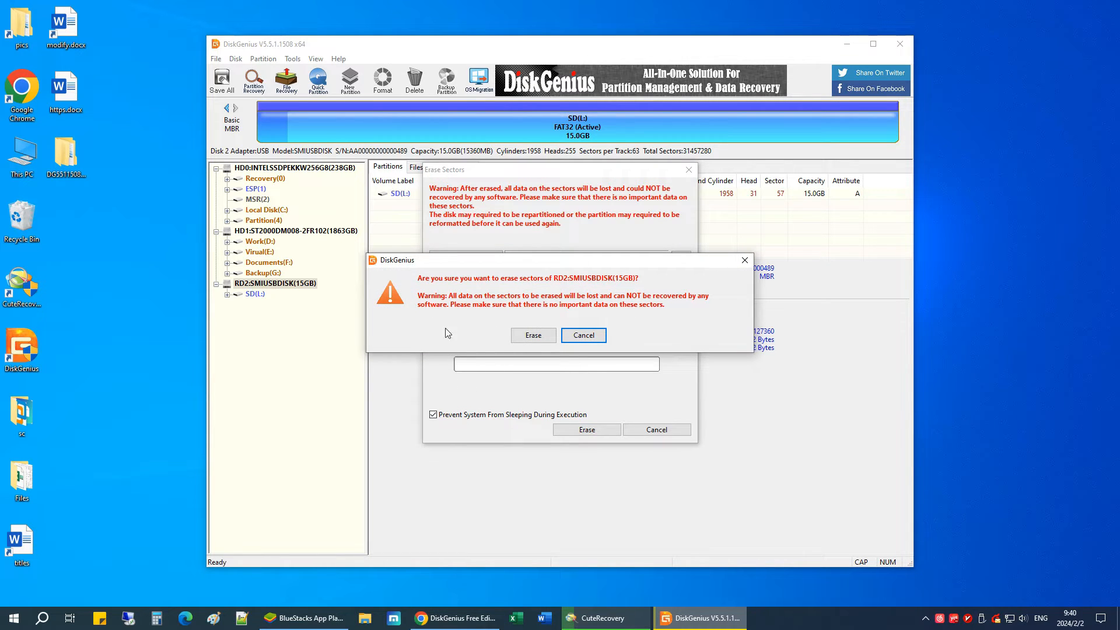
{"action": "mouse_move", "coordinate": [637, 289]}
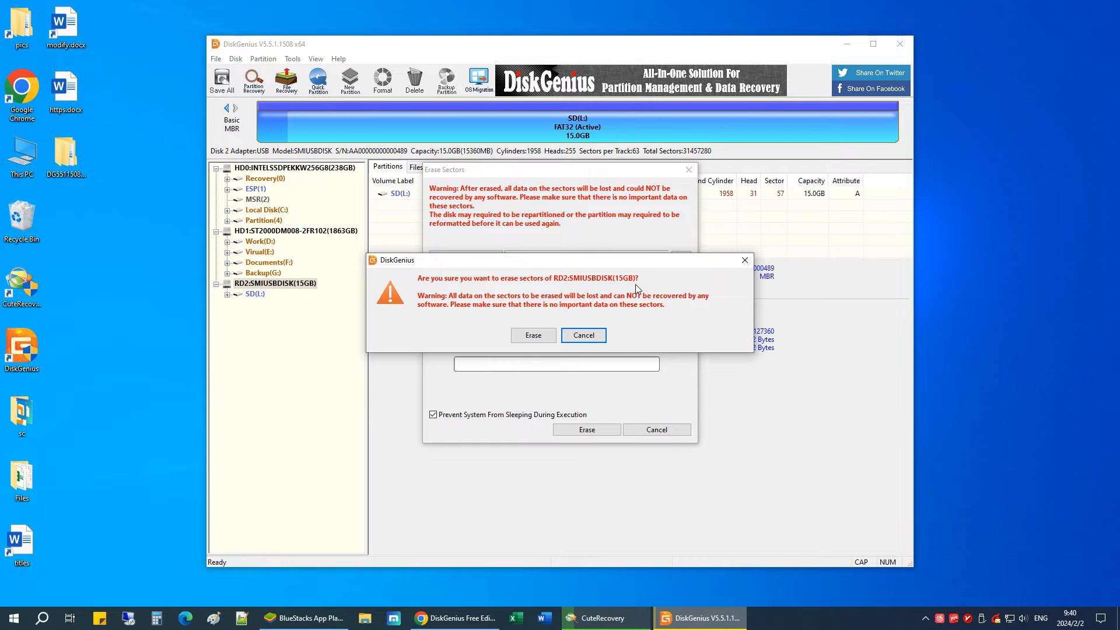
{"action": "mouse_move", "coordinate": [420, 313]}
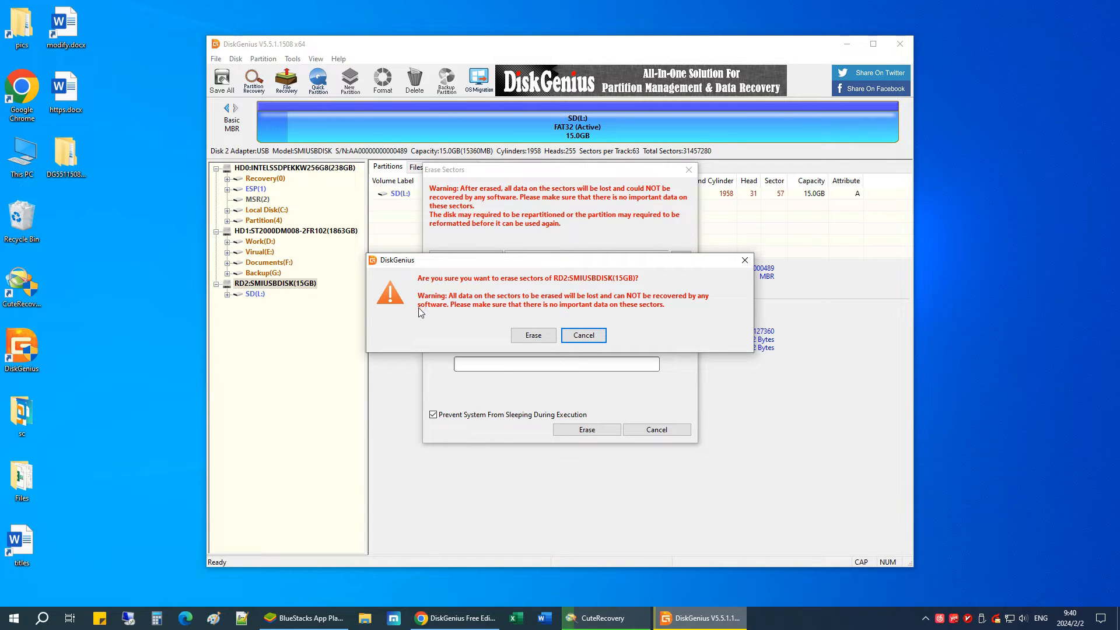
{"action": "mouse_move", "coordinate": [576, 317]}
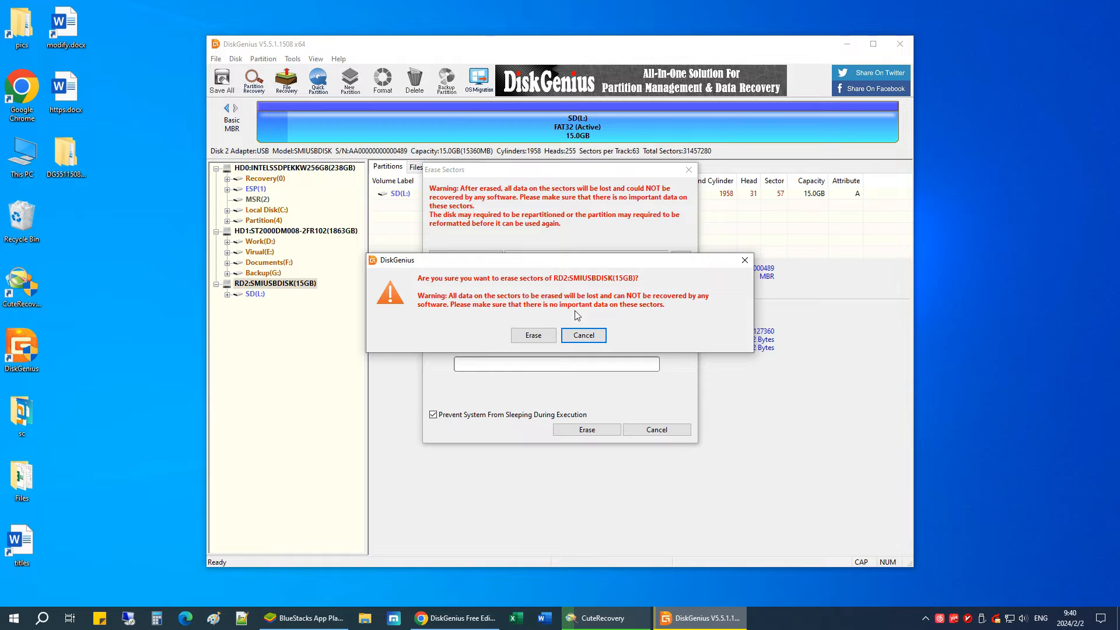
{"action": "mouse_move", "coordinate": [664, 316]}
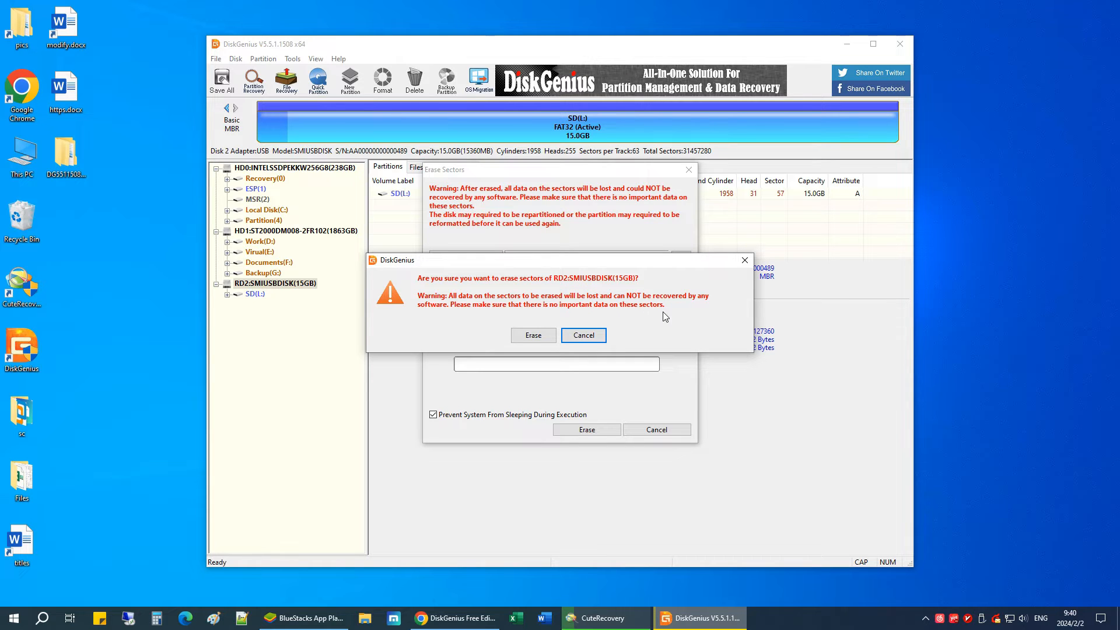
{"action": "mouse_move", "coordinate": [716, 318]}
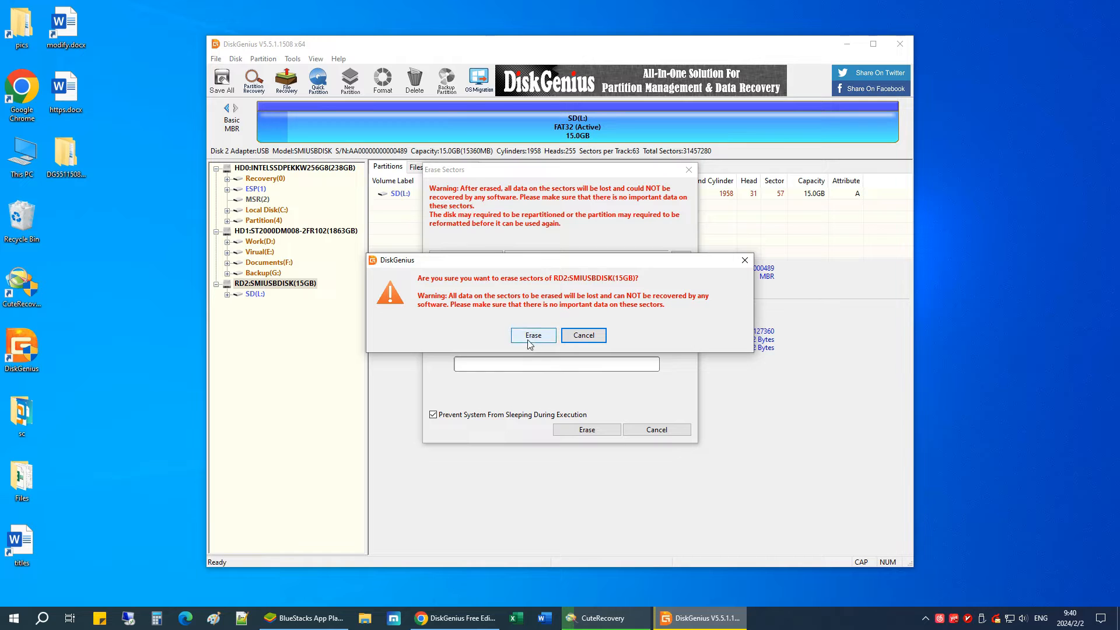
{"action": "left_click", "coordinate": [532, 335]}
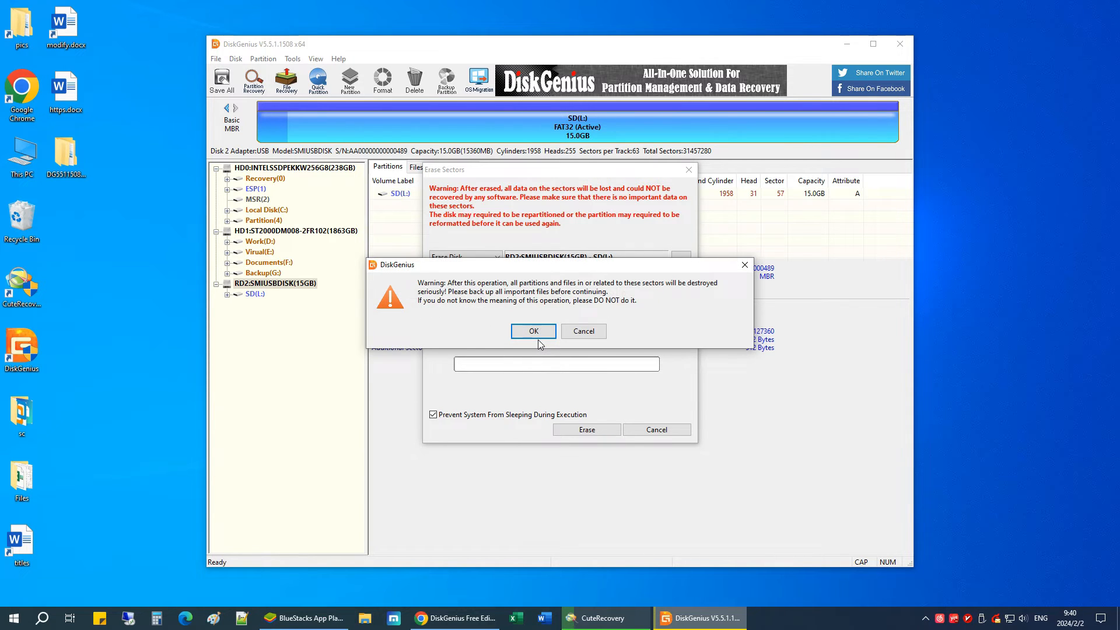
{"action": "mouse_move", "coordinate": [430, 306]}
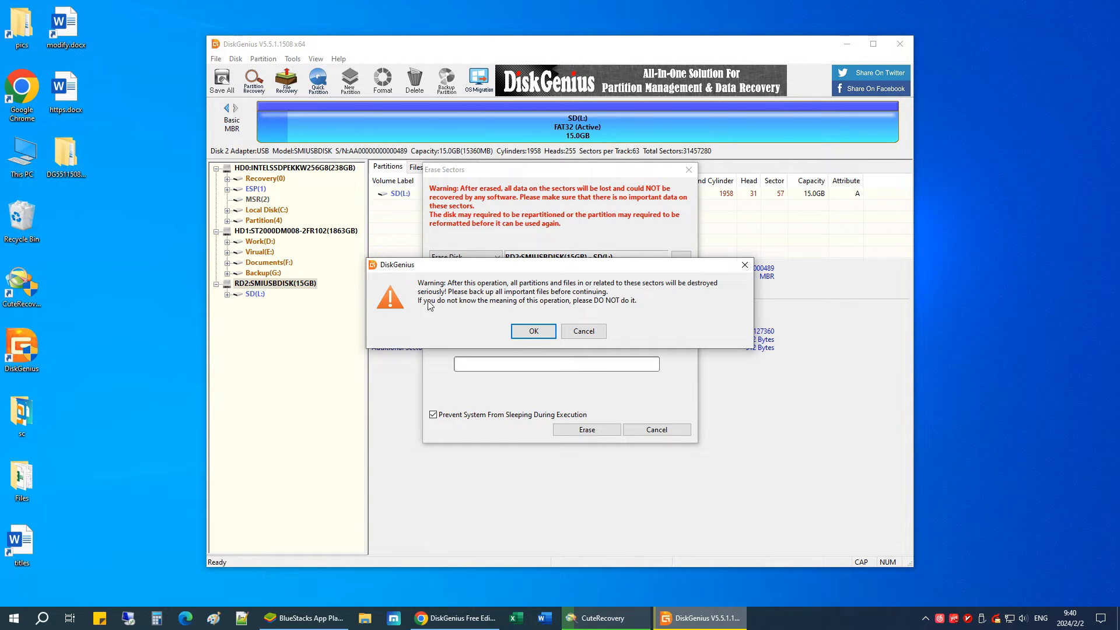
{"action": "mouse_move", "coordinate": [623, 308]}
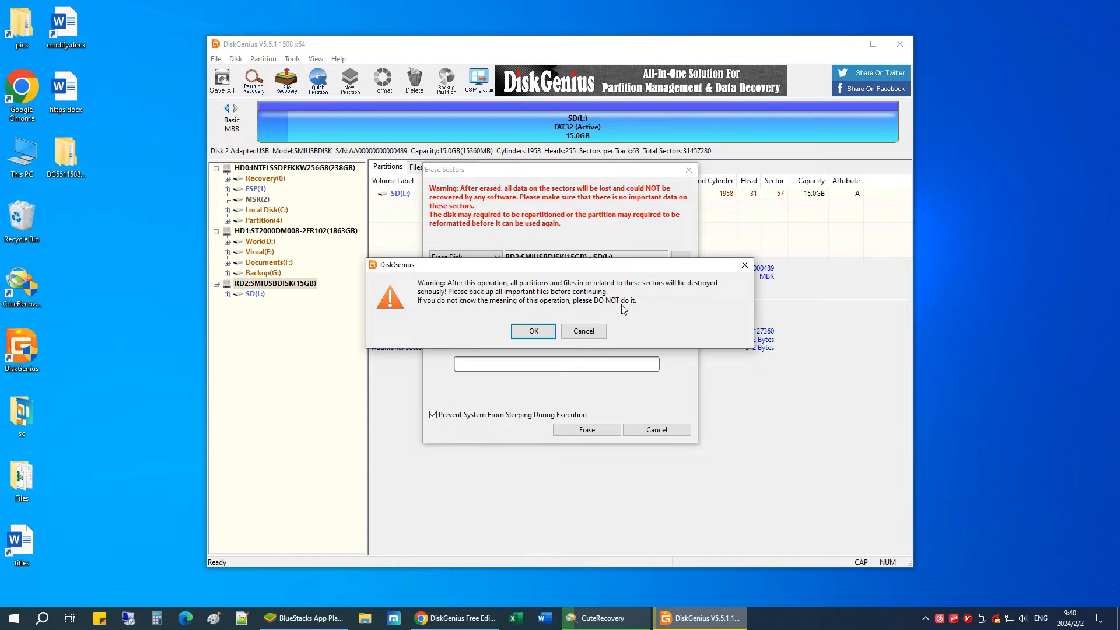
{"action": "mouse_move", "coordinate": [721, 309]}
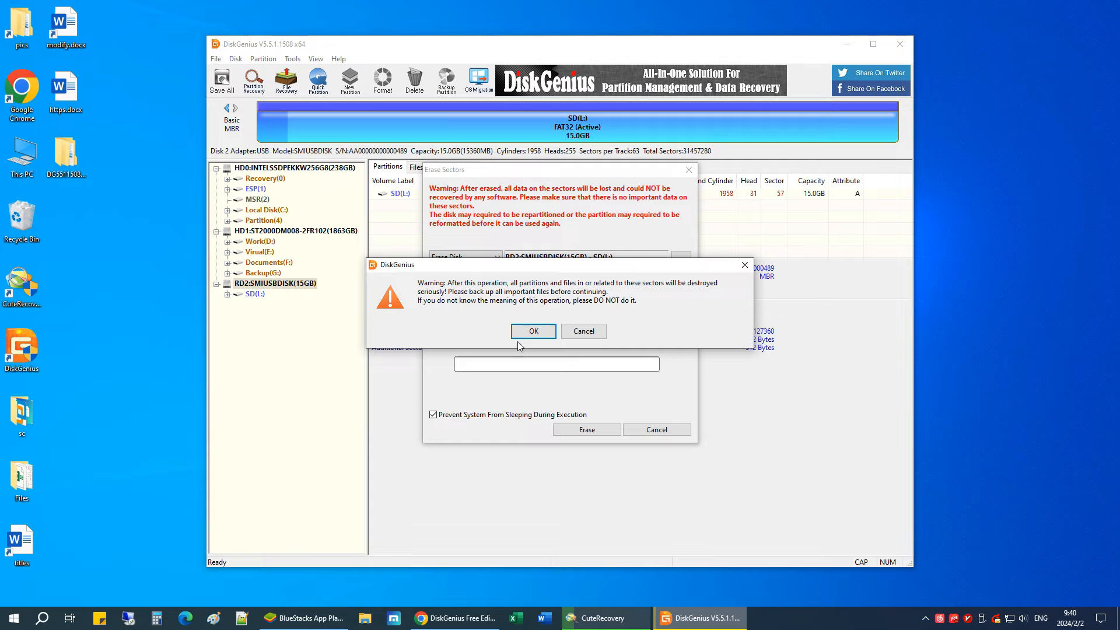
{"action": "left_click", "coordinate": [532, 330]}
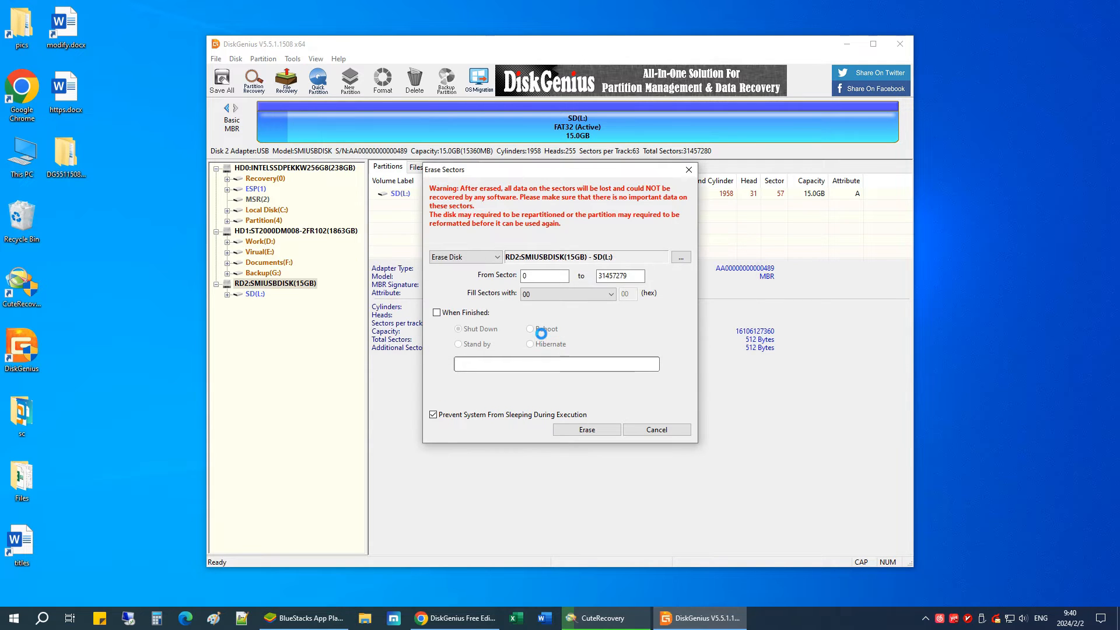
Allow dismounting SD(L:) so all 31457279 sectors get erased.
{"action": "left_click", "coordinate": [585, 429]}
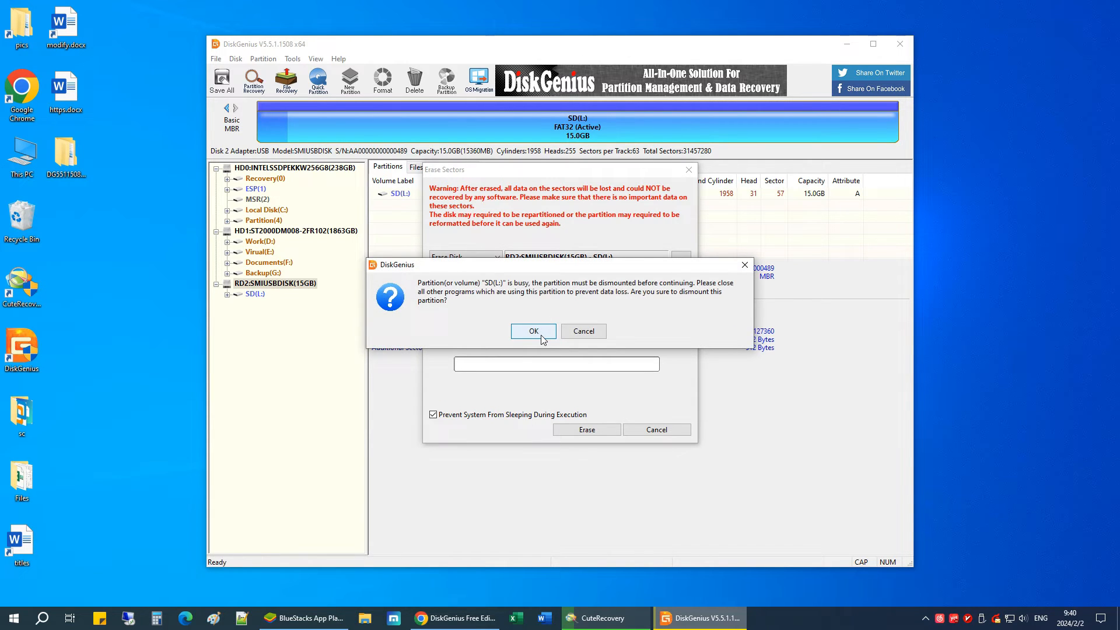
{"action": "left_click", "coordinate": [532, 330]}
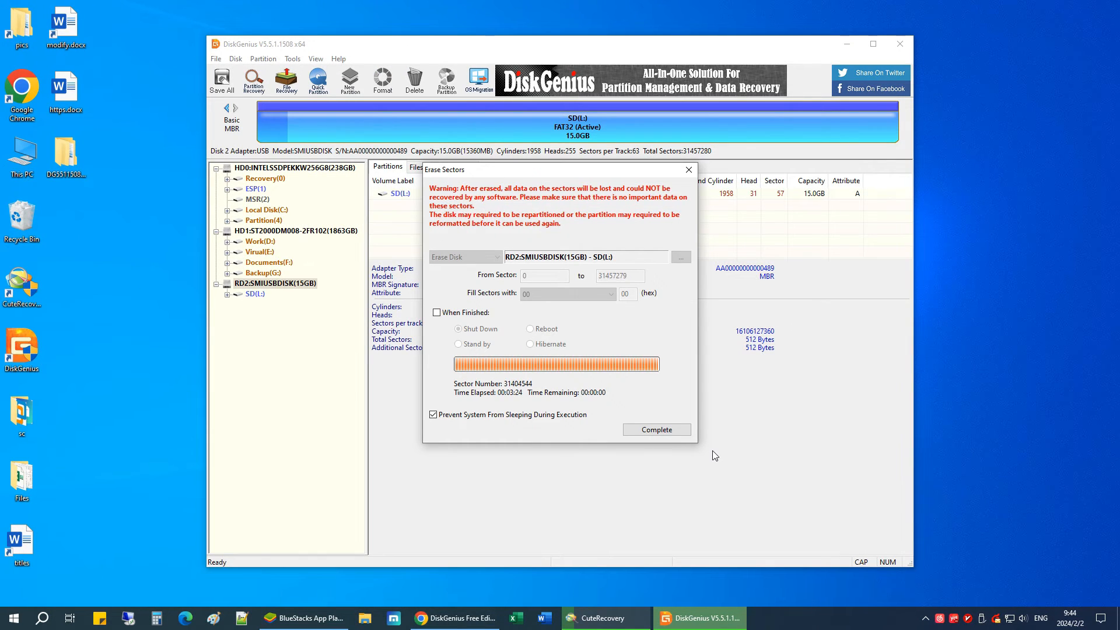
{"action": "mouse_move", "coordinate": [676, 434]}
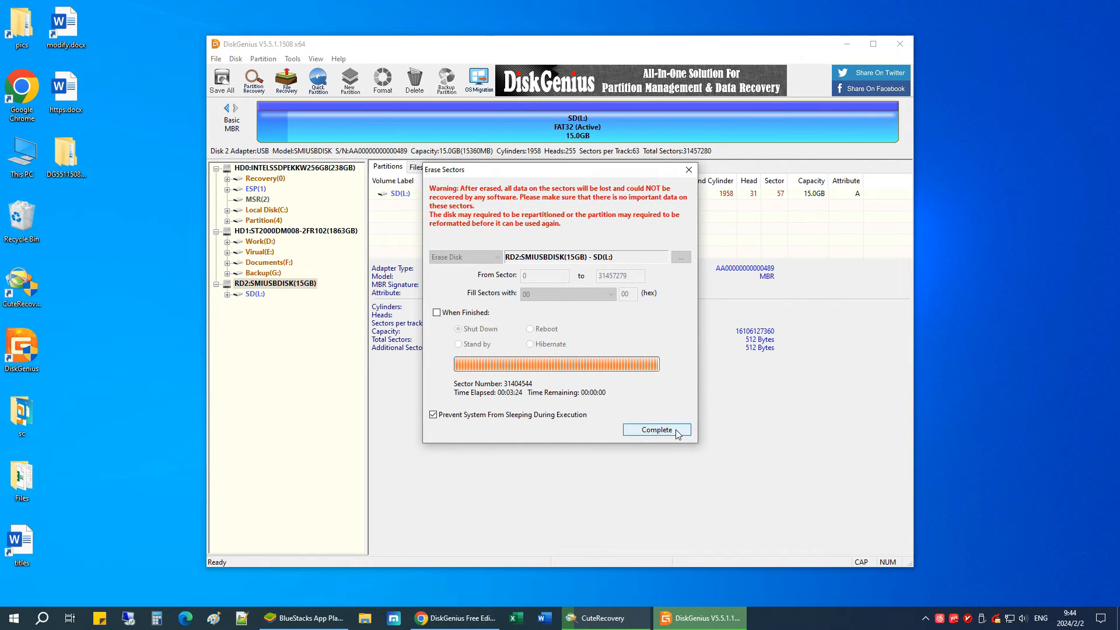
Close the finished erase, reload RD2:SMIUSBDISK and select its 15.0GB free space.
{"action": "left_click", "coordinate": [655, 429]}
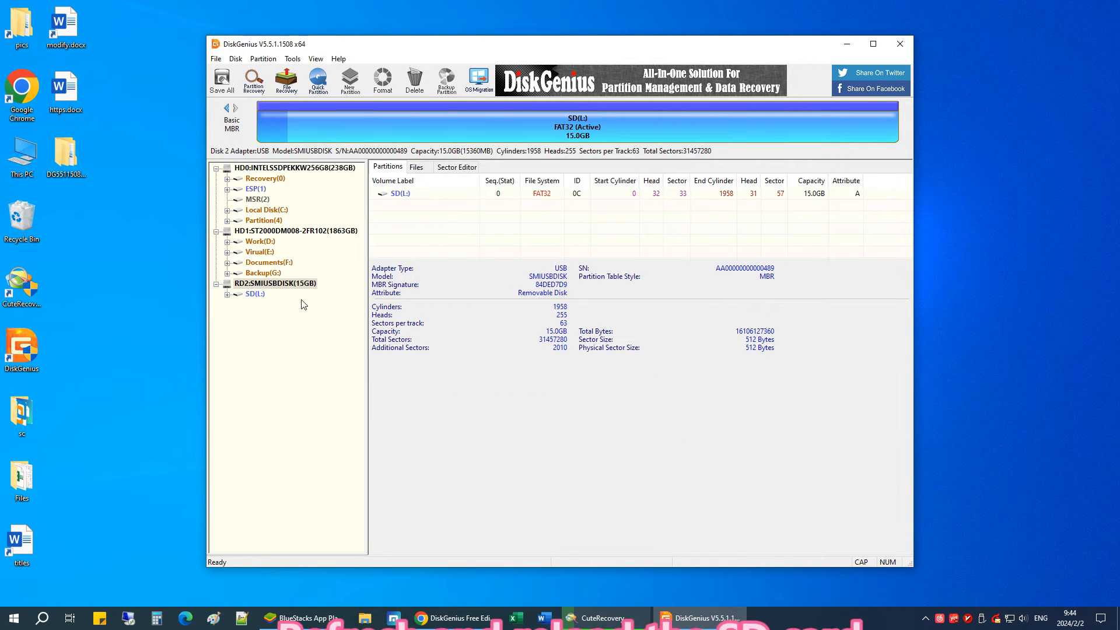
{"action": "right_click", "coordinate": [273, 282]}
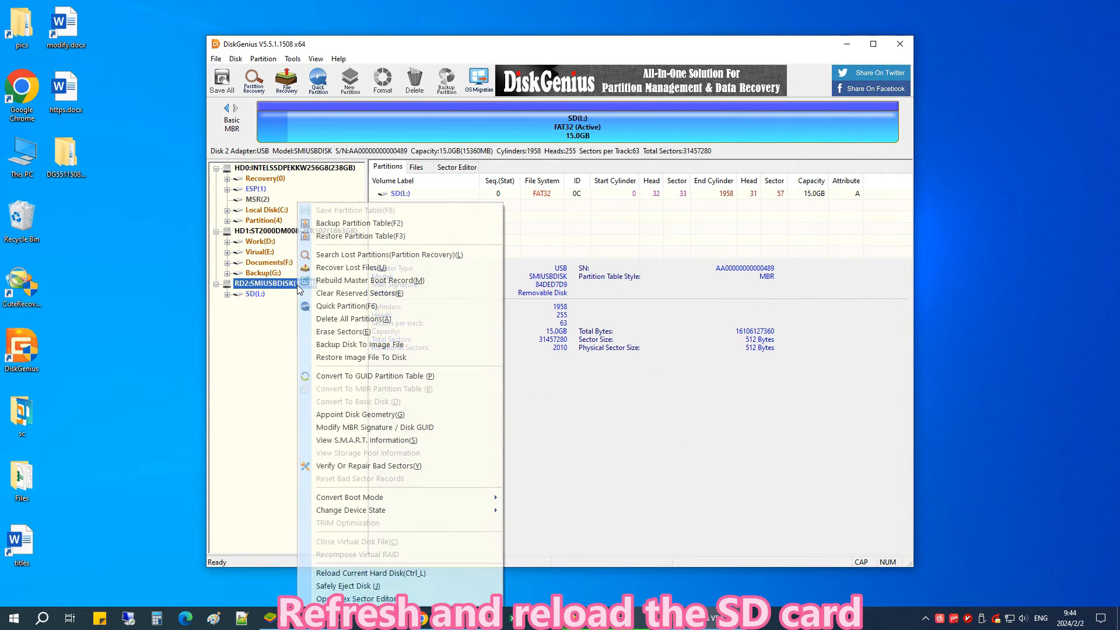
{"action": "mouse_move", "coordinate": [370, 573]}
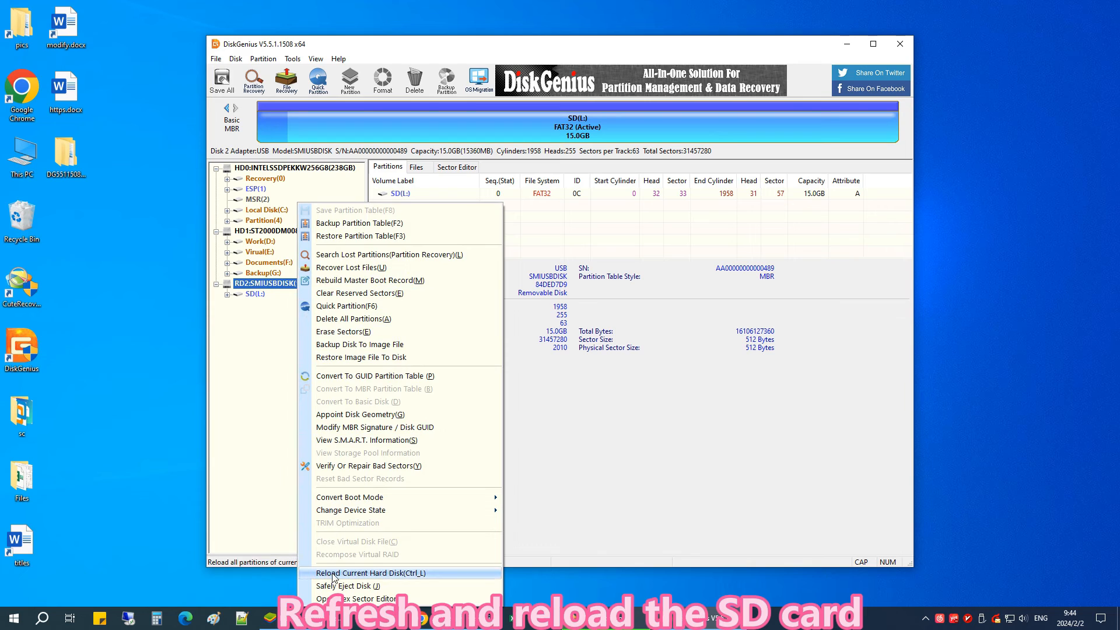
{"action": "left_click", "coordinate": [371, 573]}
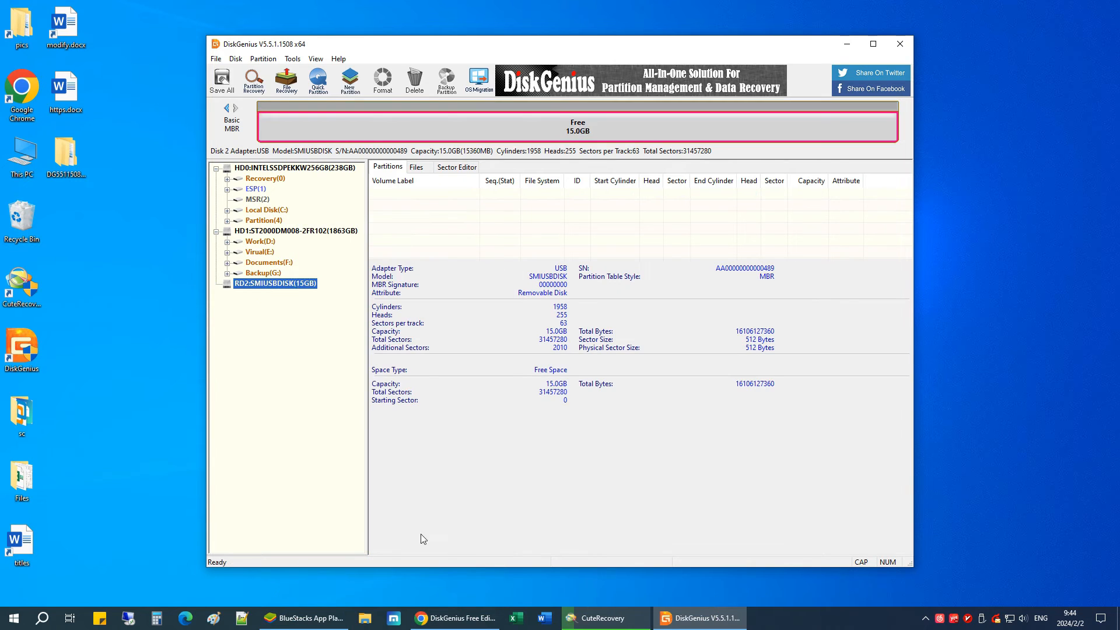
{"action": "left_click", "coordinate": [415, 167]}
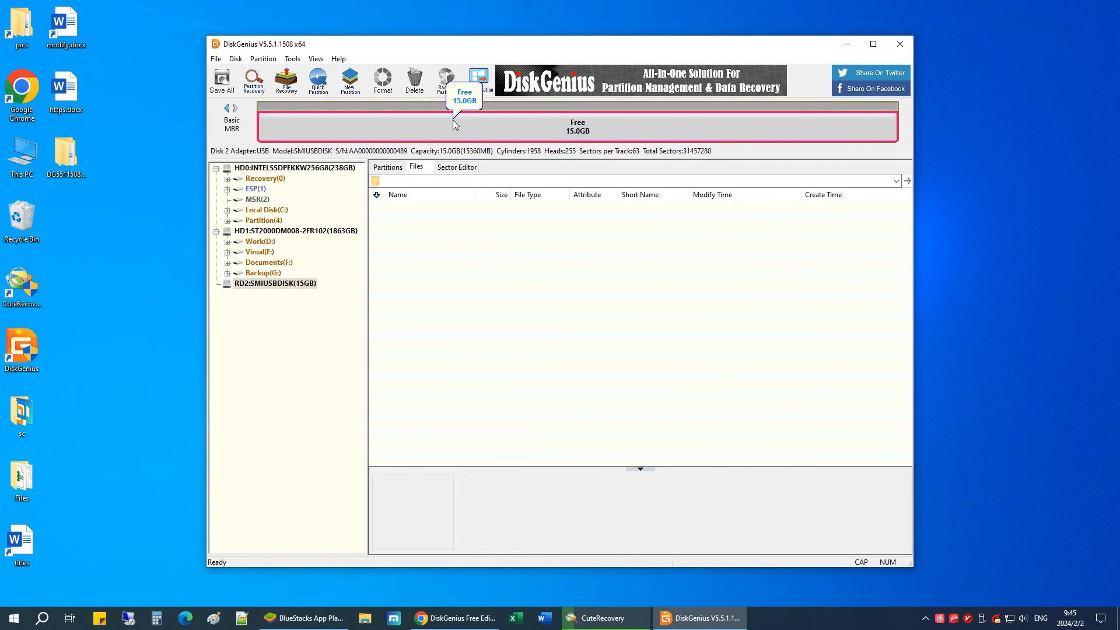
{"action": "mouse_move", "coordinate": [424, 138]}
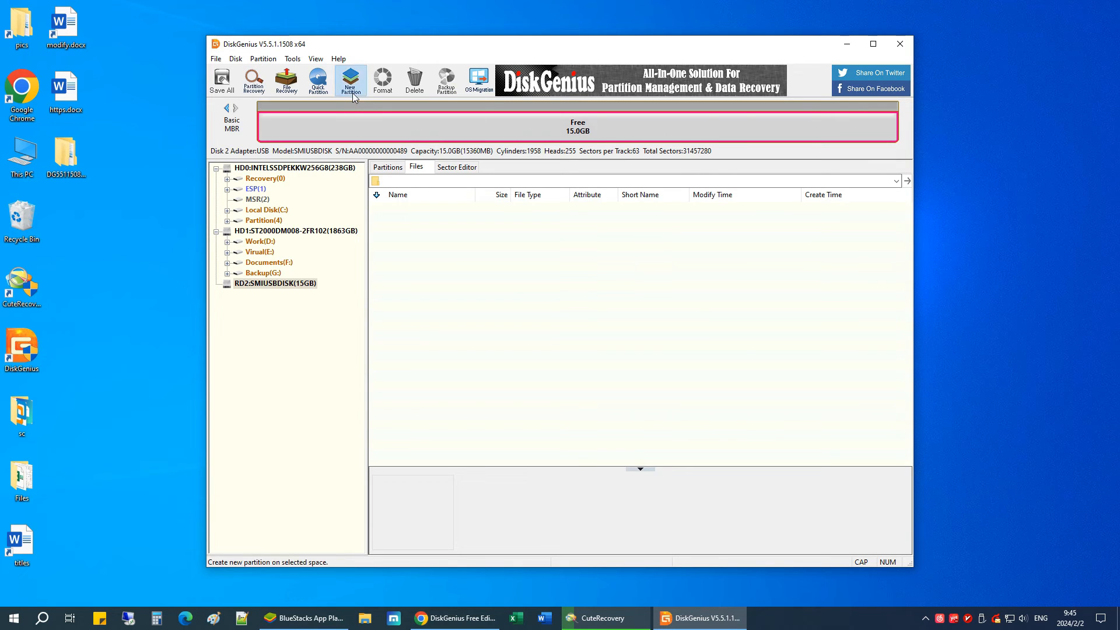
Create a 15GB primary FAT32 partition in the SD card's free space.
{"action": "left_click", "coordinate": [350, 80]}
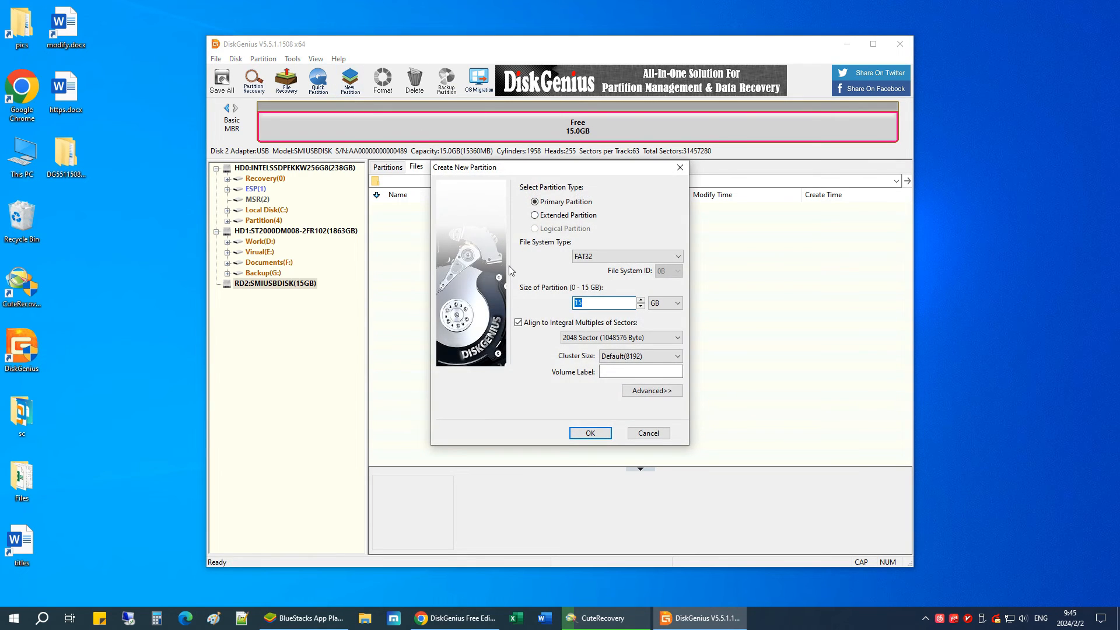
{"action": "left_click", "coordinate": [626, 255]}
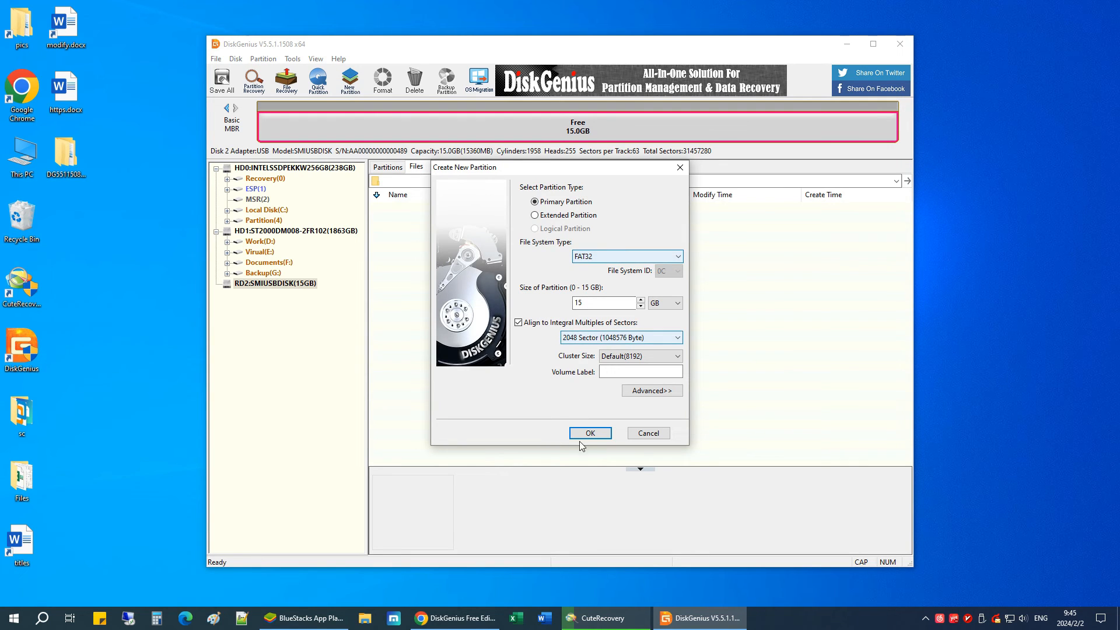
{"action": "left_click", "coordinate": [588, 432]}
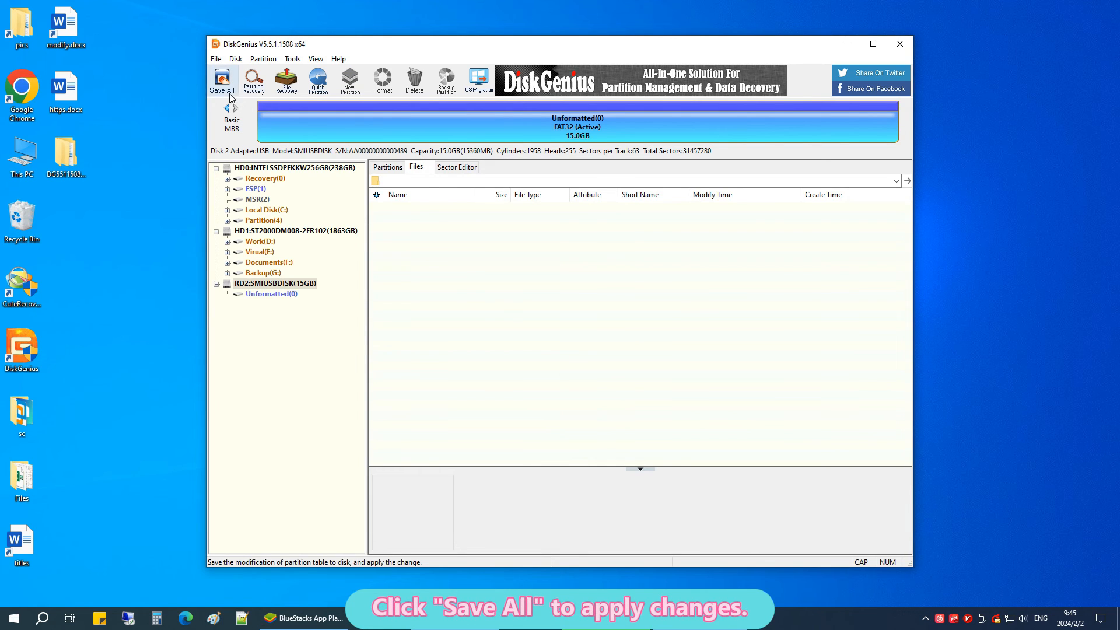
Save the partition changes, format the new partition, and view Removable Disk (L:) FAT32 15GB.
{"action": "left_click", "coordinate": [222, 81]}
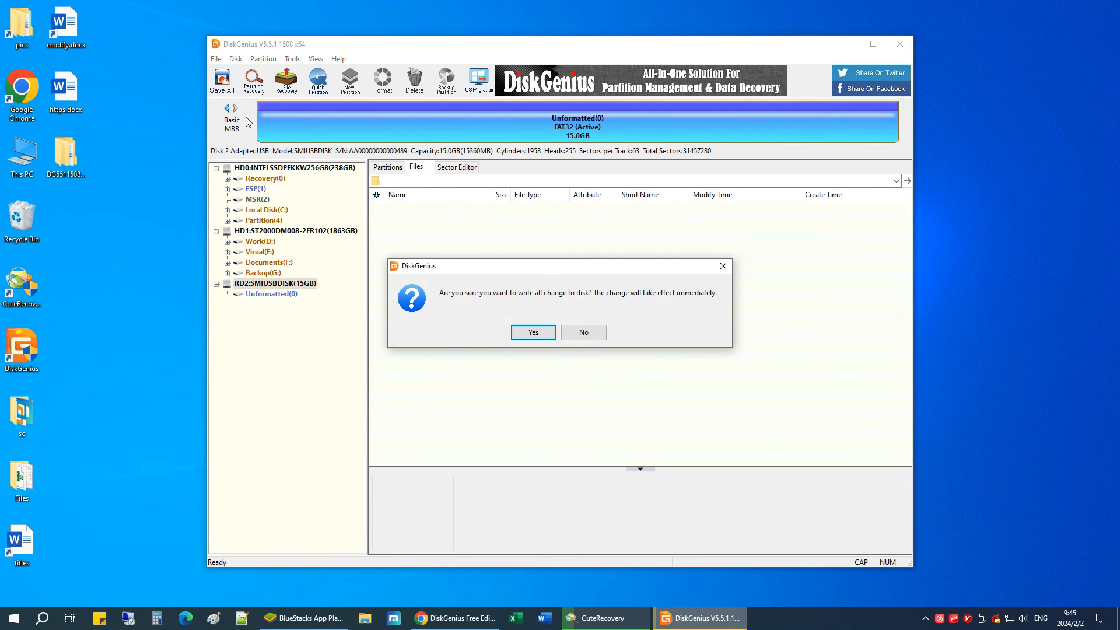
{"action": "mouse_move", "coordinate": [544, 343]}
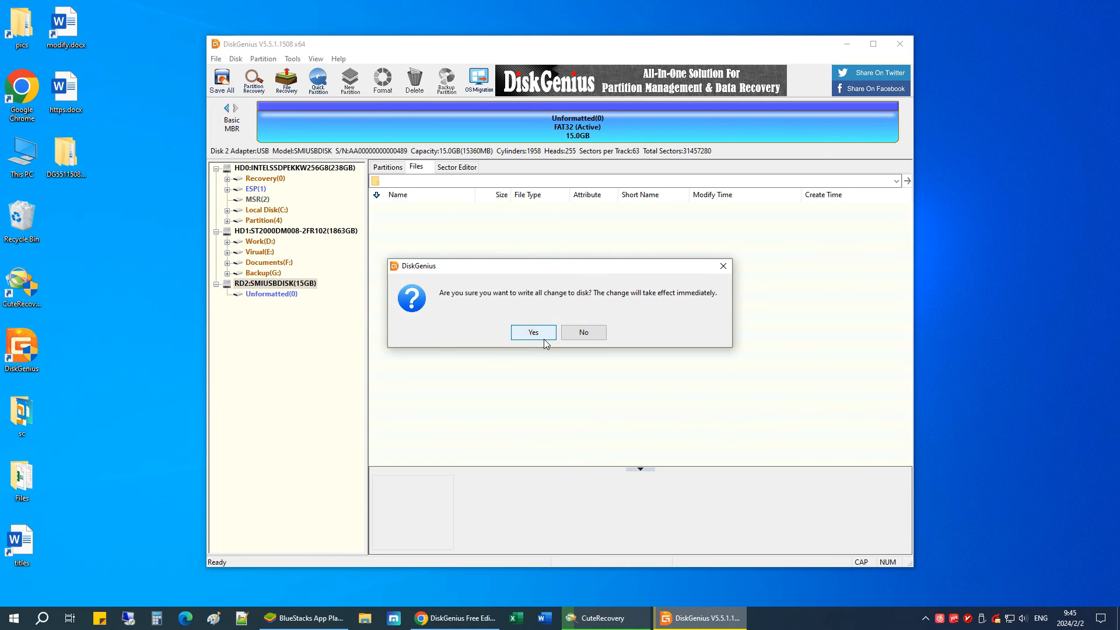
{"action": "left_click", "coordinate": [532, 333]}
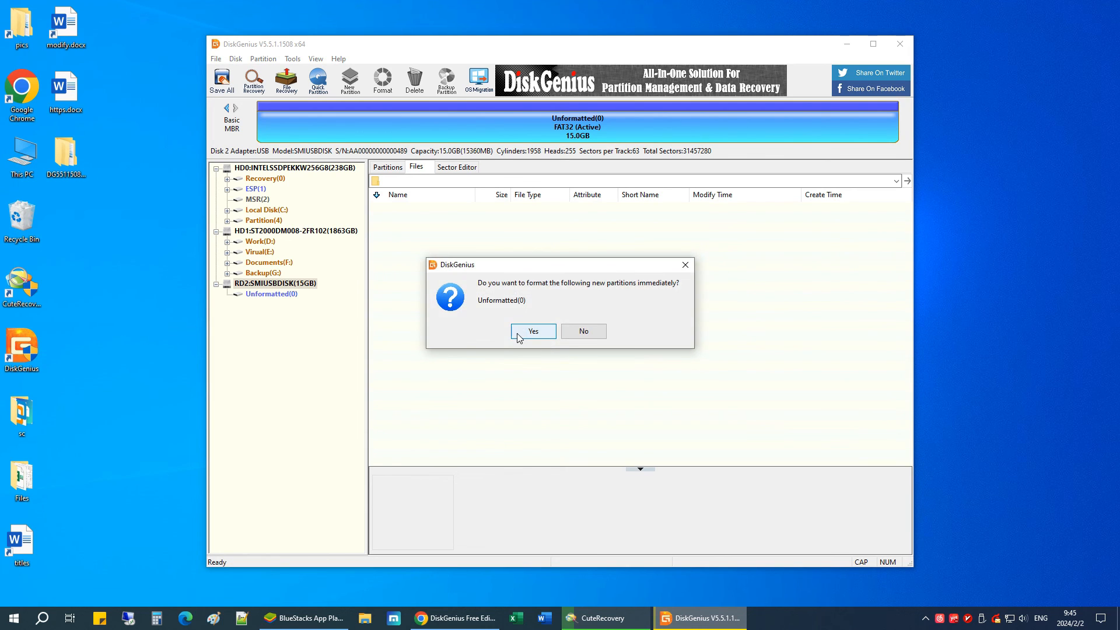
{"action": "left_click", "coordinate": [584, 330]}
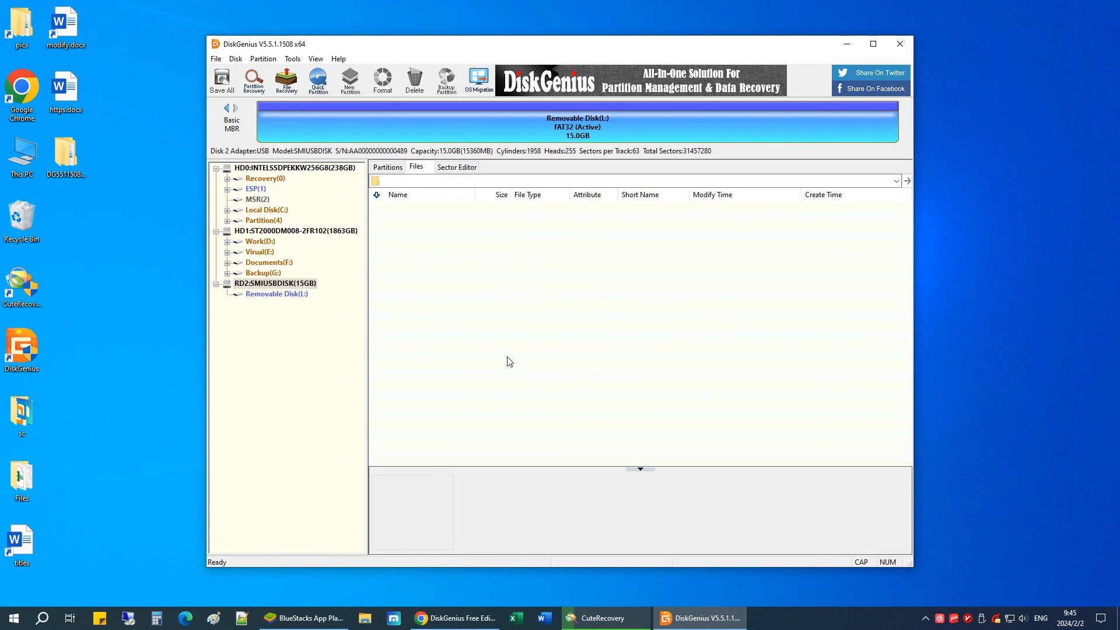
{"action": "left_click", "coordinate": [278, 294]}
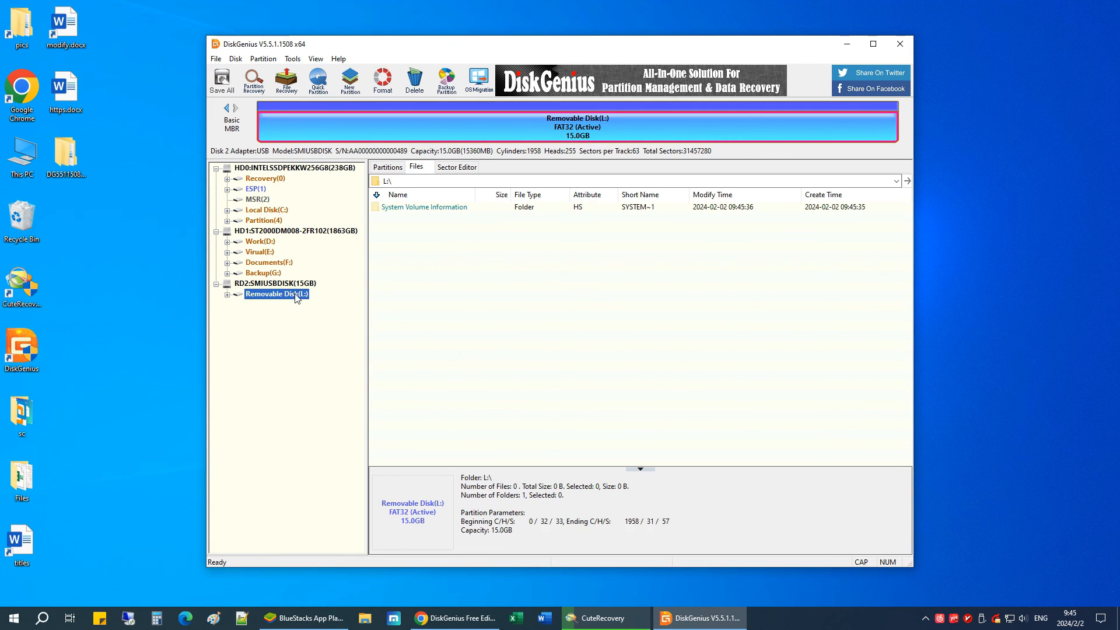